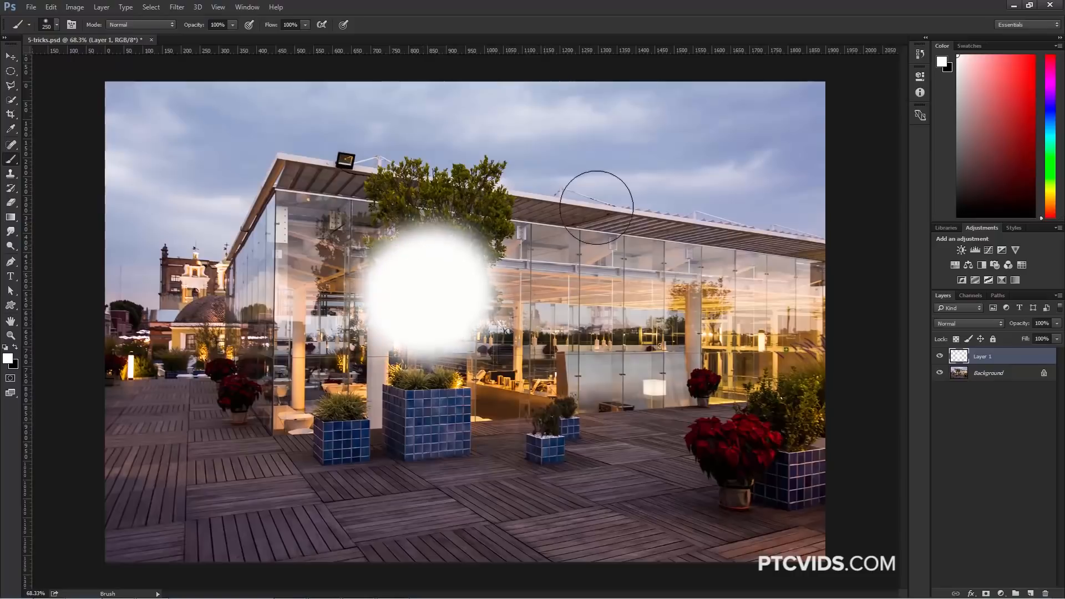
Set the glow layer's blend mode to Linear Dodge (Add) and inspect it zoomed over the glass
click(968, 323)
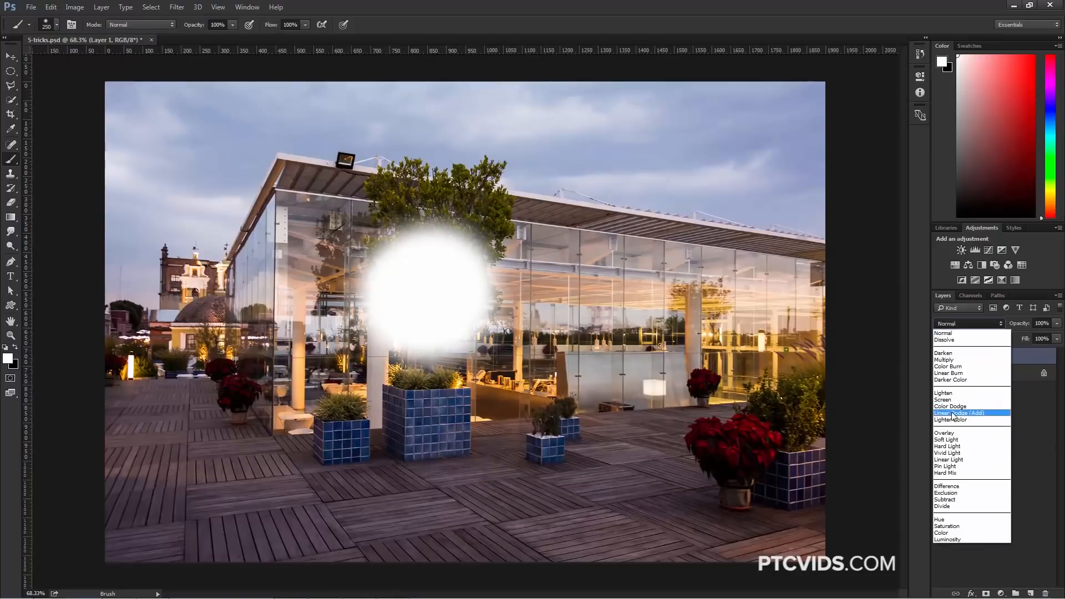
click(960, 413)
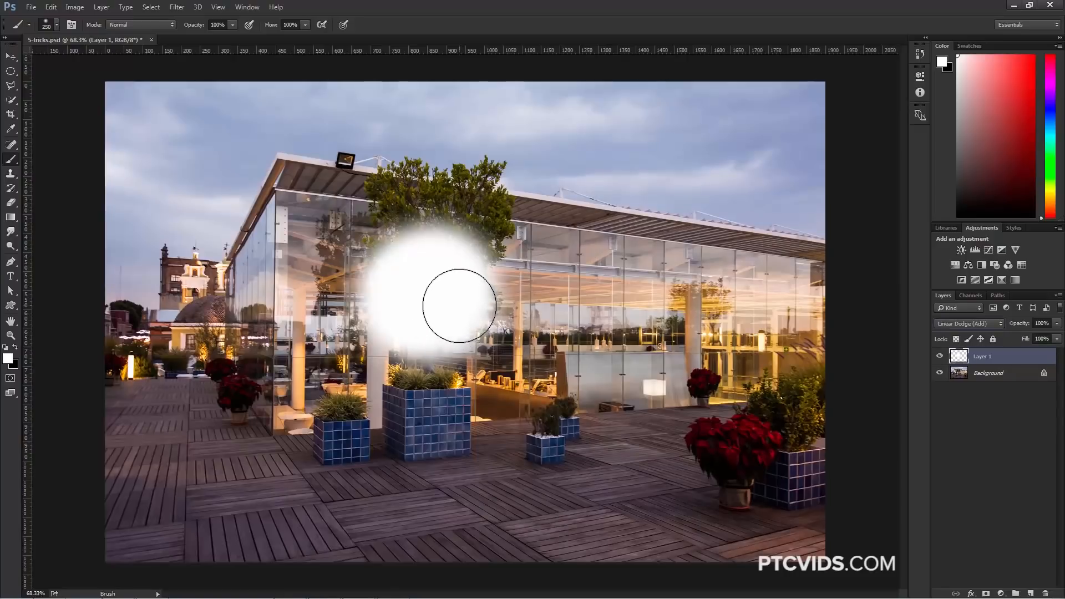
click(458, 305)
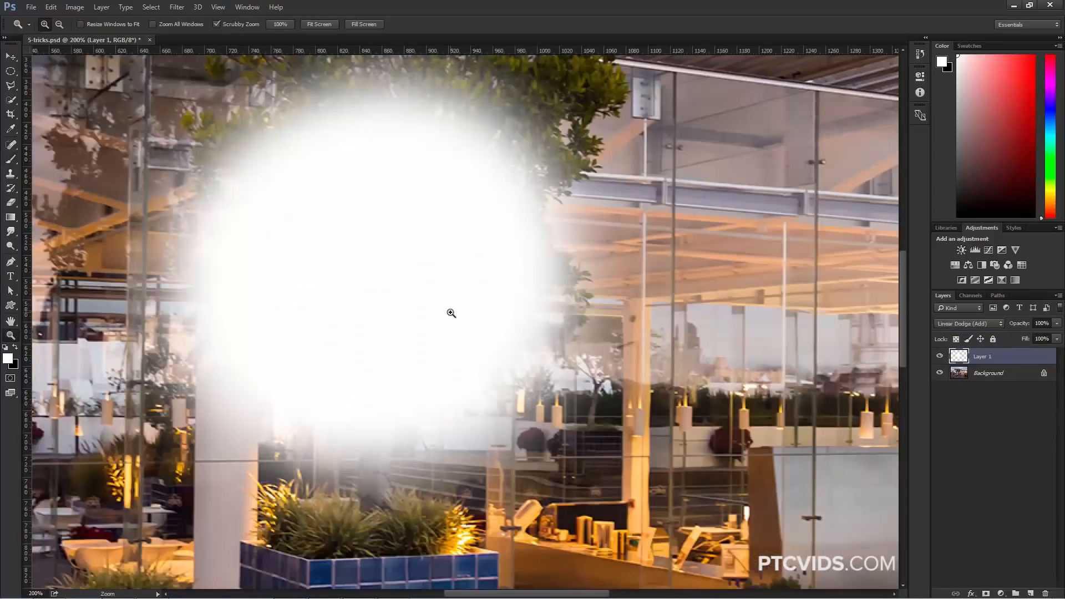
click(967, 323)
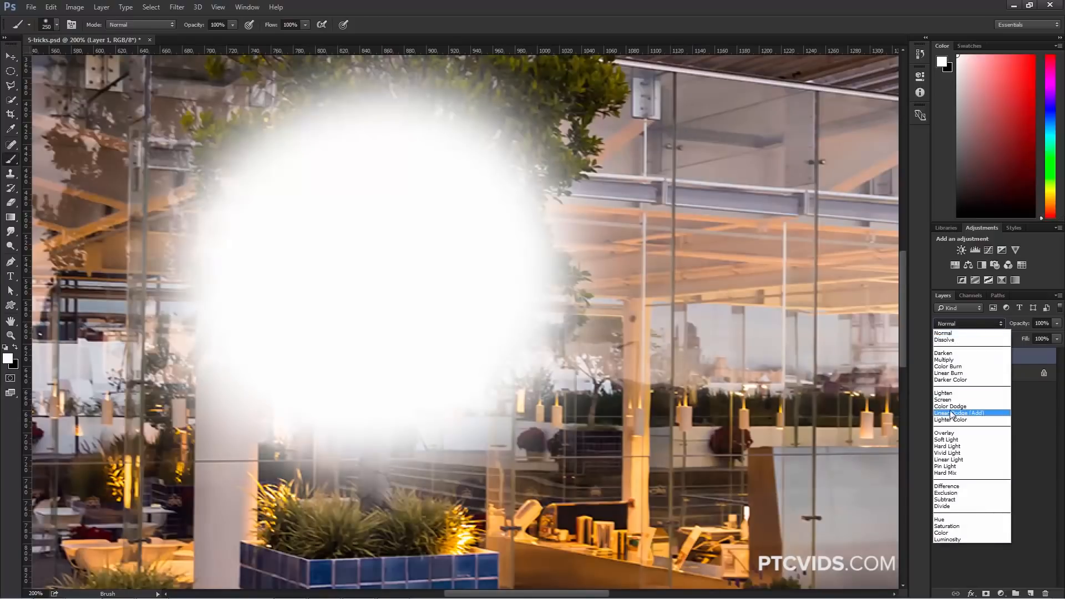
click(959, 412)
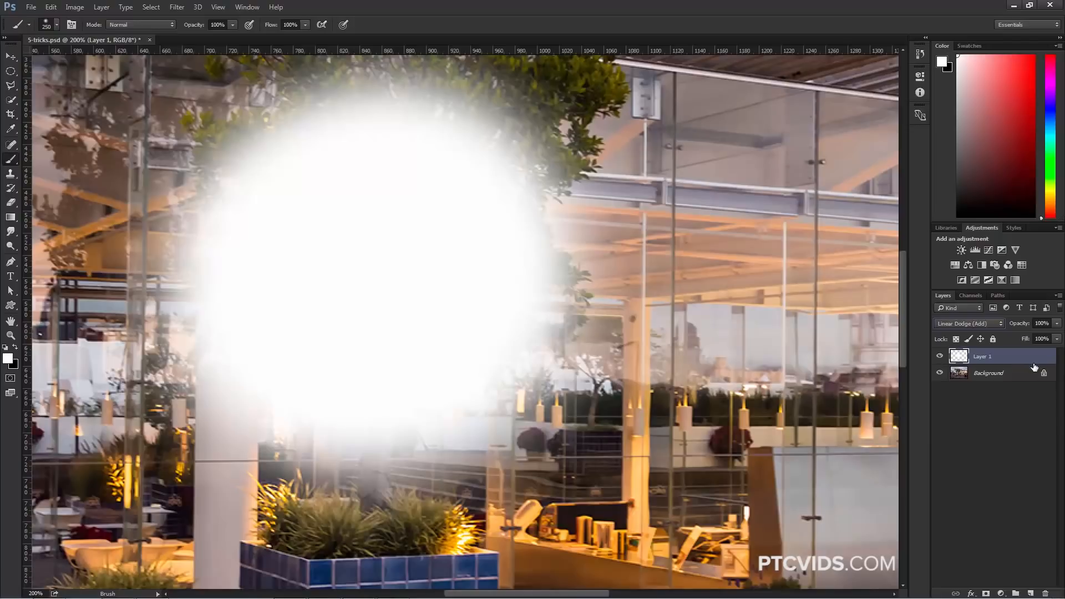
In Layer Style Blending Options, uncheck Transparency Shapes Layer for the glow and apply
double_click(959, 356)
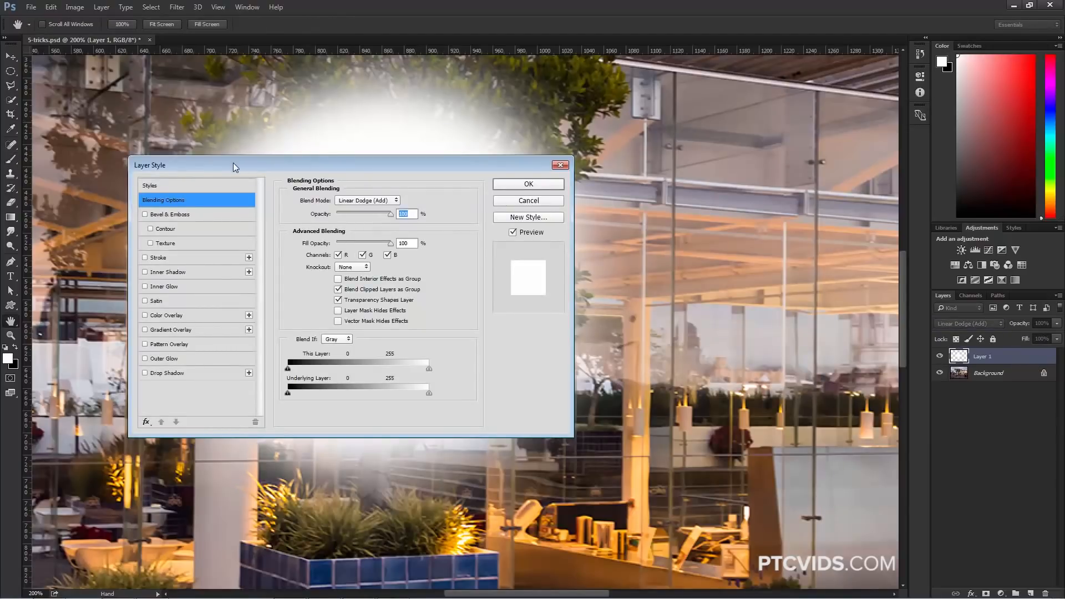
drag(237, 164, 727, 137)
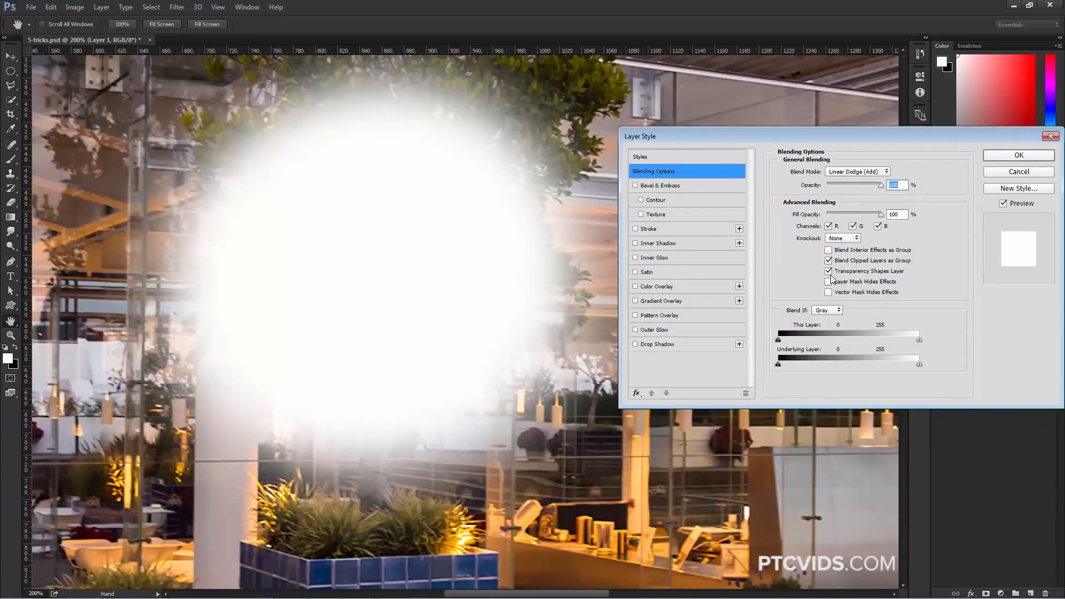
click(827, 270)
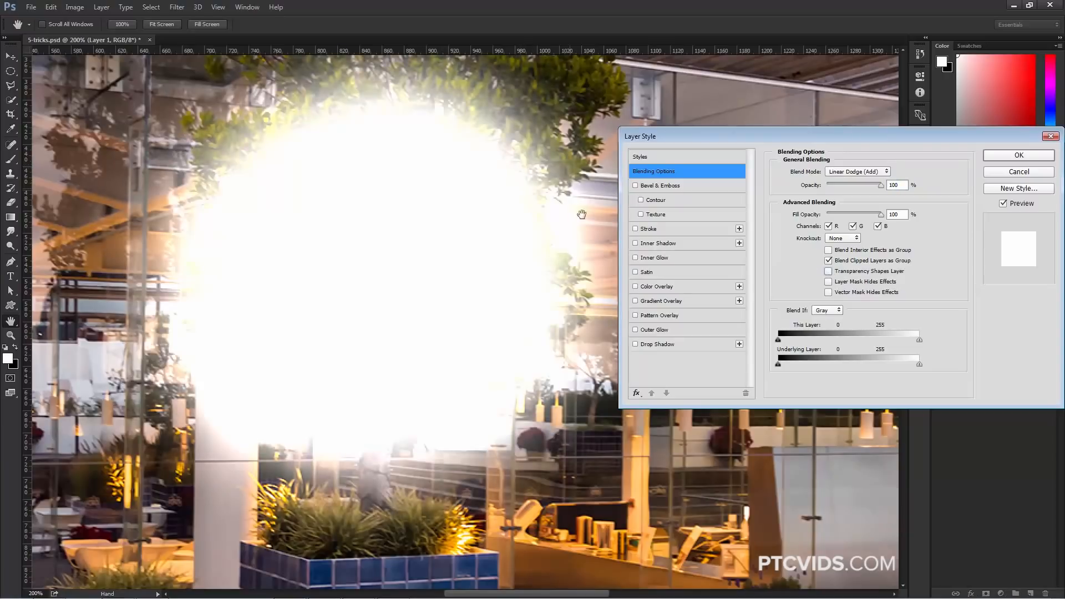
mouse_move(254, 424)
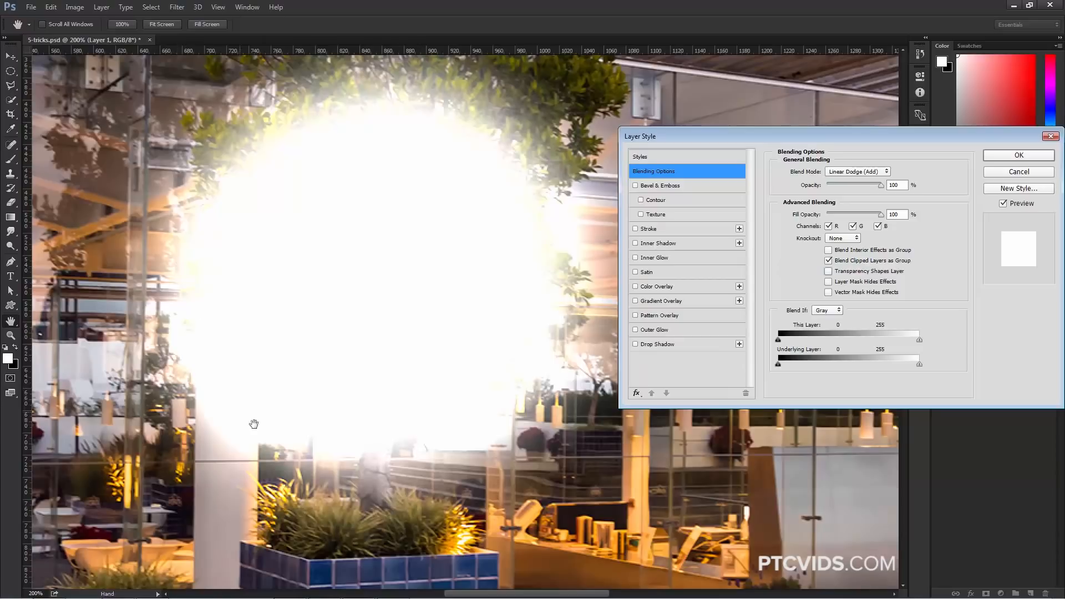
mouse_move(440, 349)
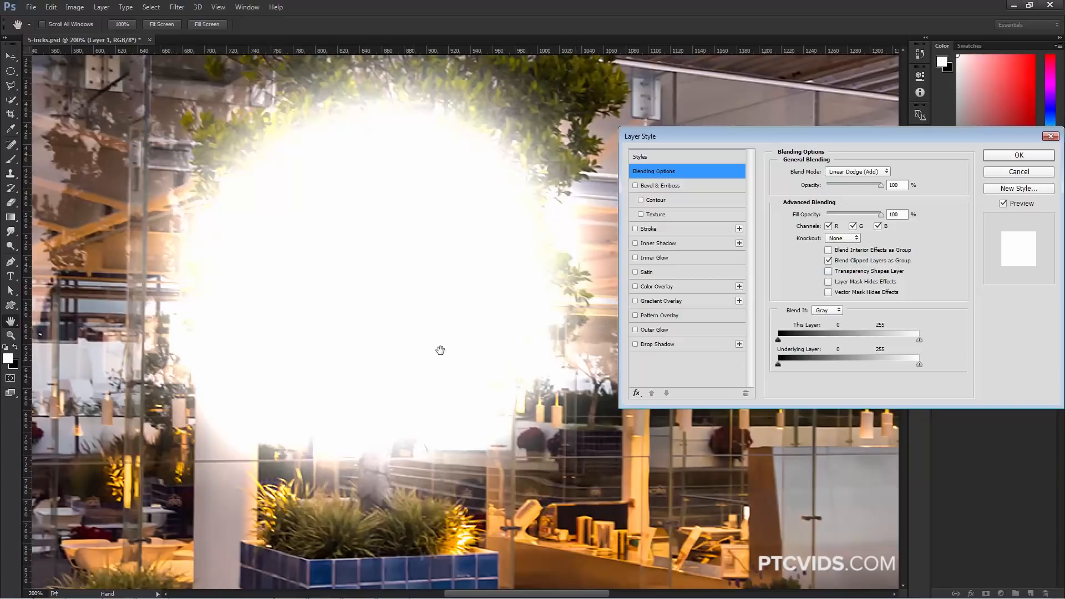
mouse_move(448, 494)
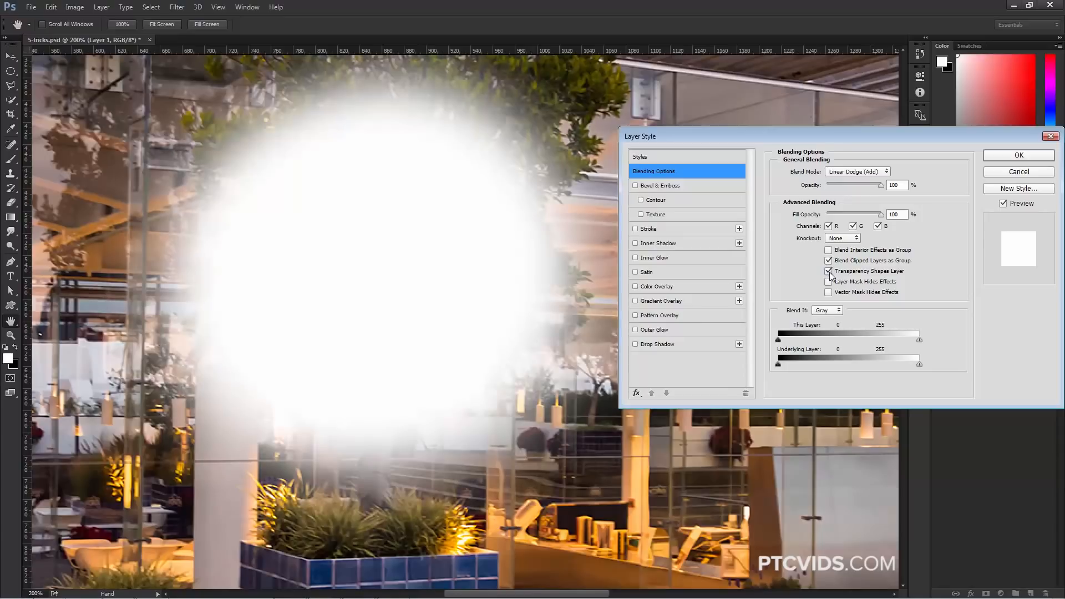
click(828, 271)
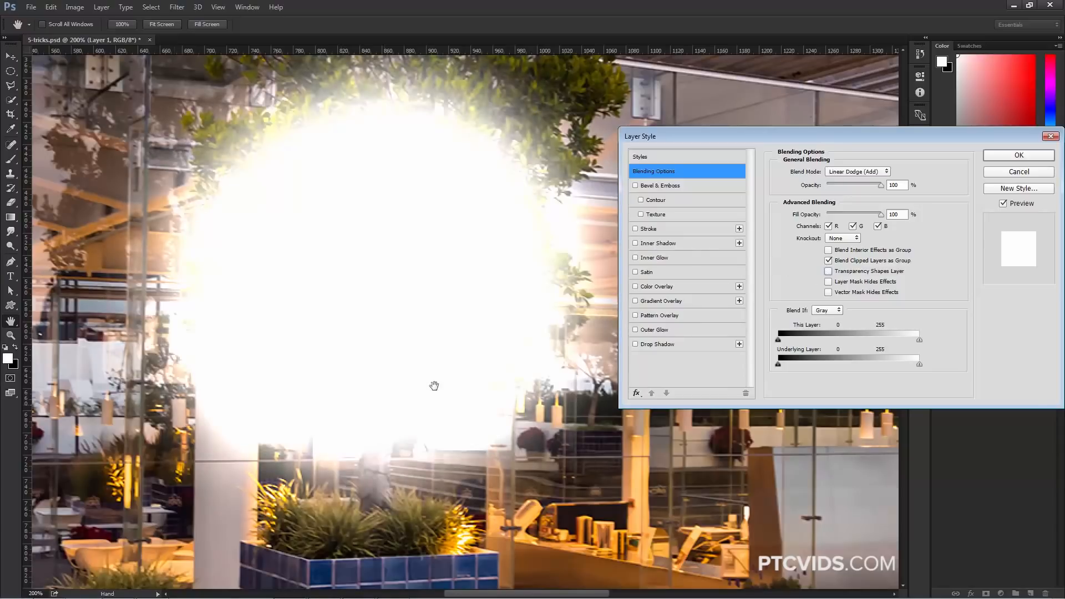
click(1019, 155)
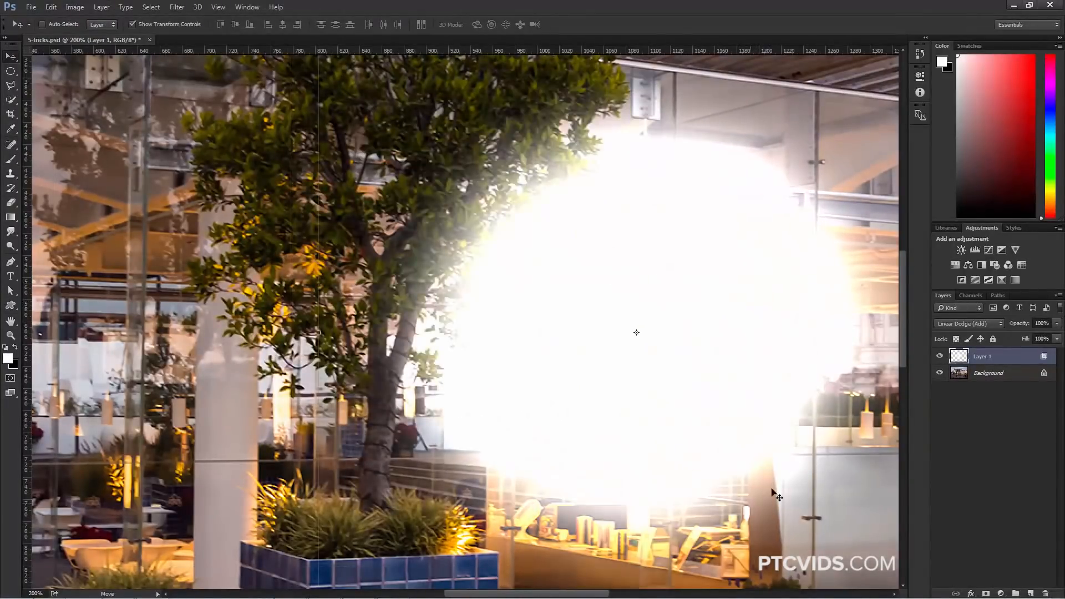
mouse_move(672, 430)
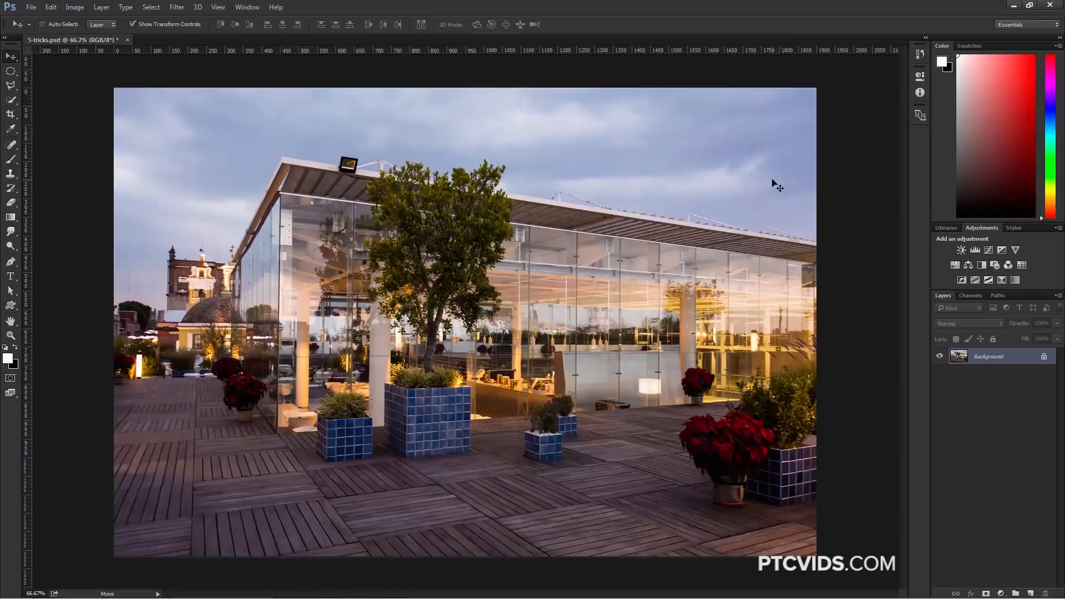
mouse_move(802, 175)
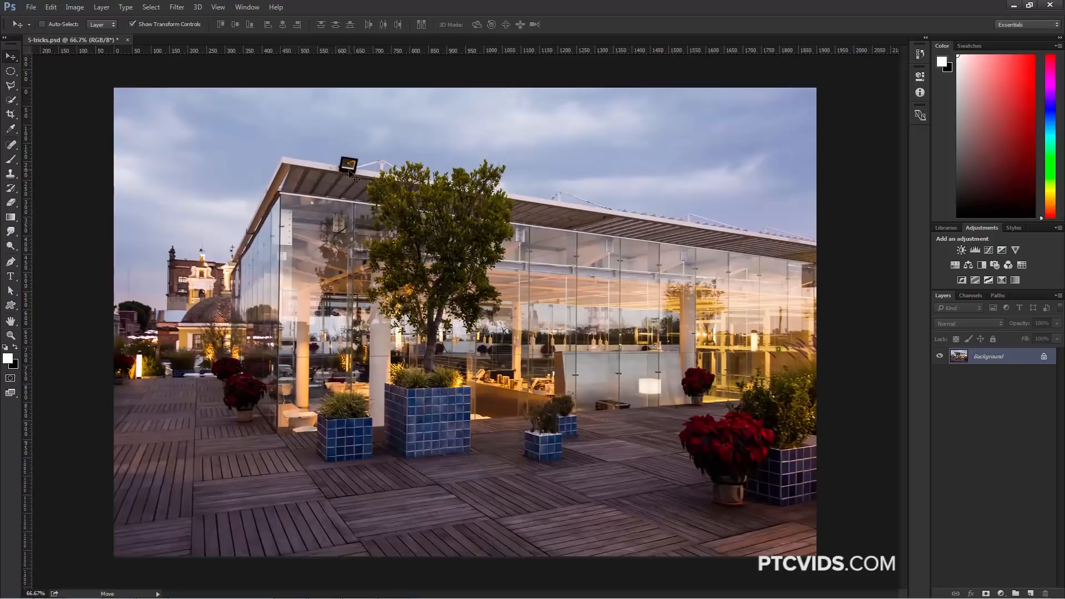
mouse_move(377, 193)
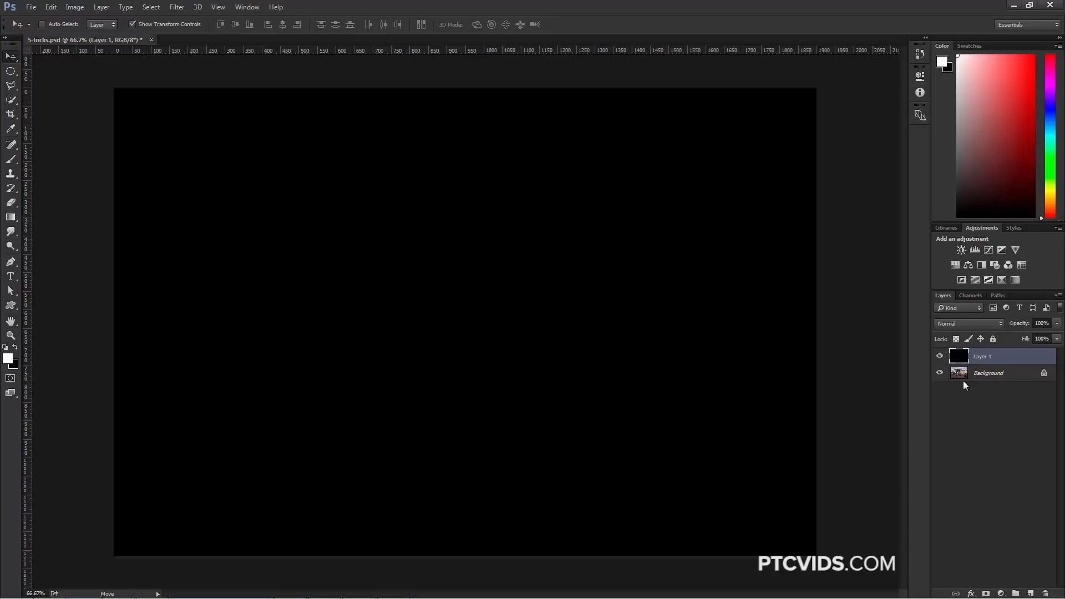
Set the black-filled layer's blend mode to Screen so the photo shows through
click(968, 323)
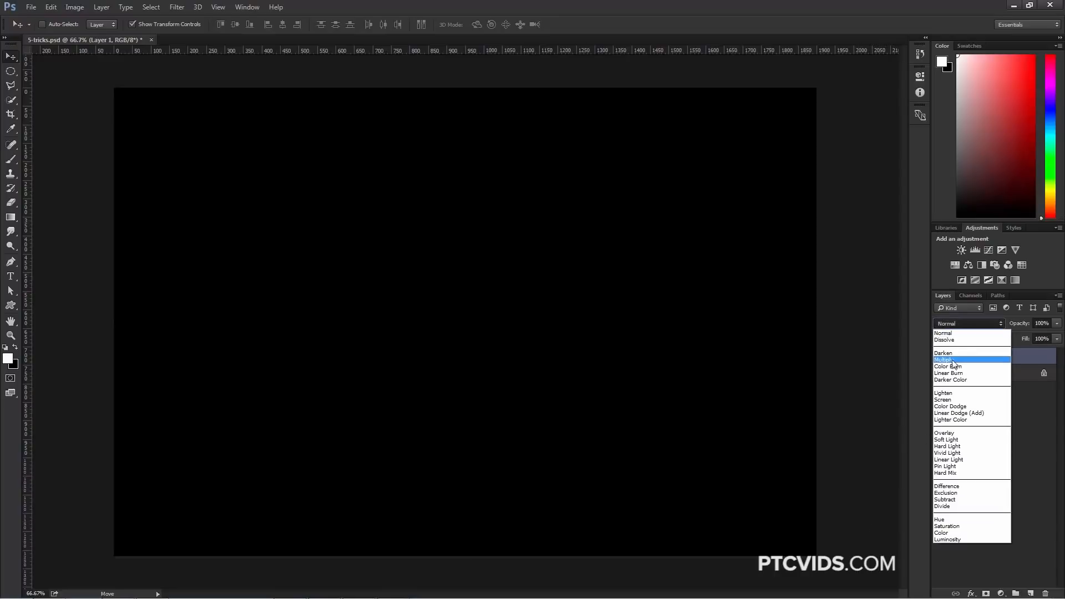
click(943, 400)
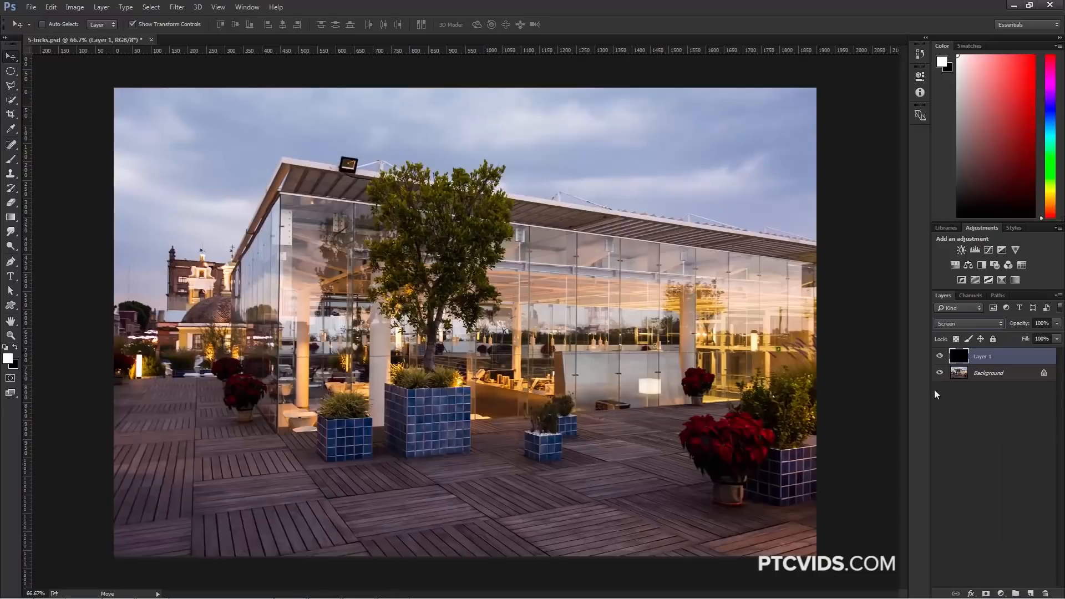
mouse_move(1017, 377)
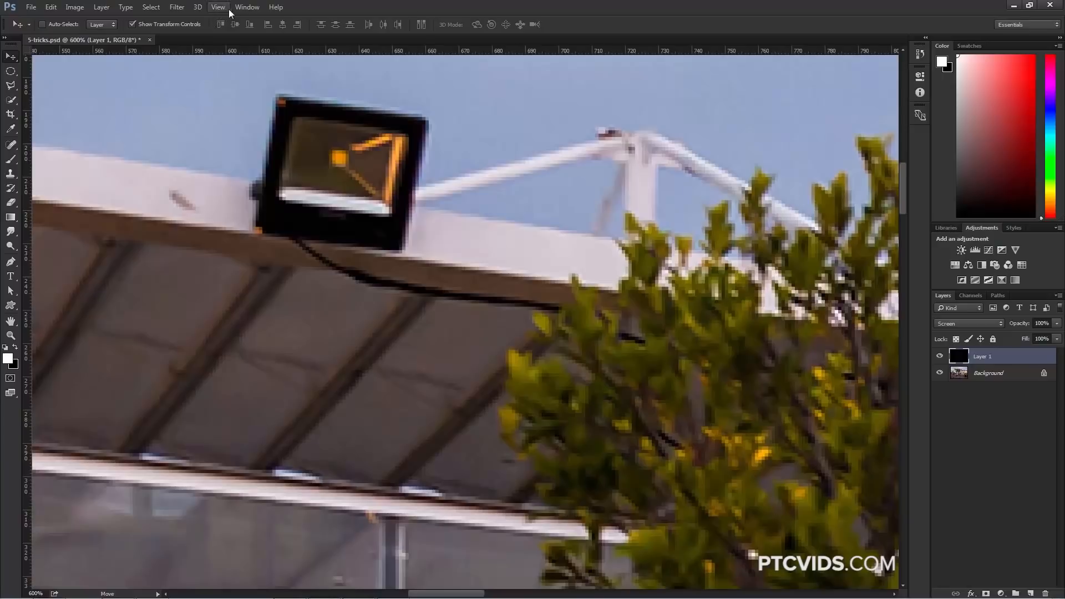
Show the Info panel from the Window menu to read colour values on the floodlight
click(246, 6)
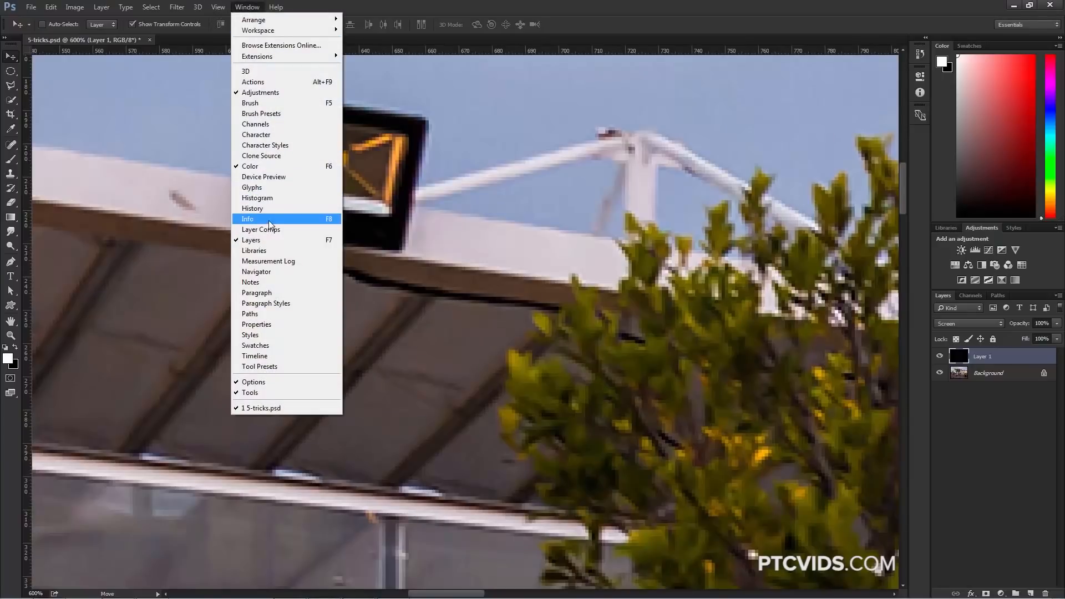
click(247, 218)
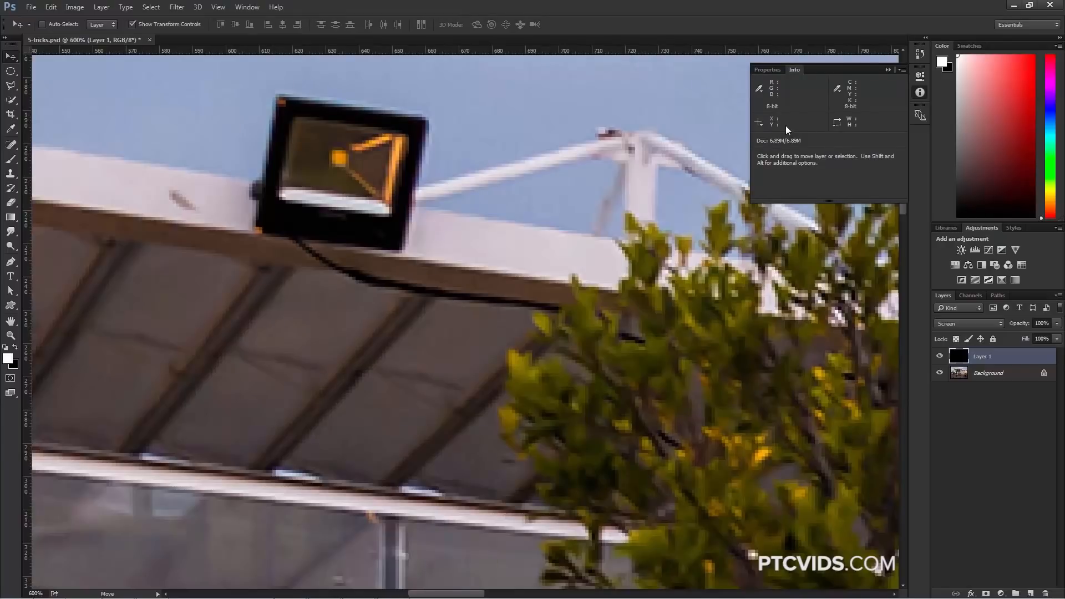
mouse_move(377, 148)
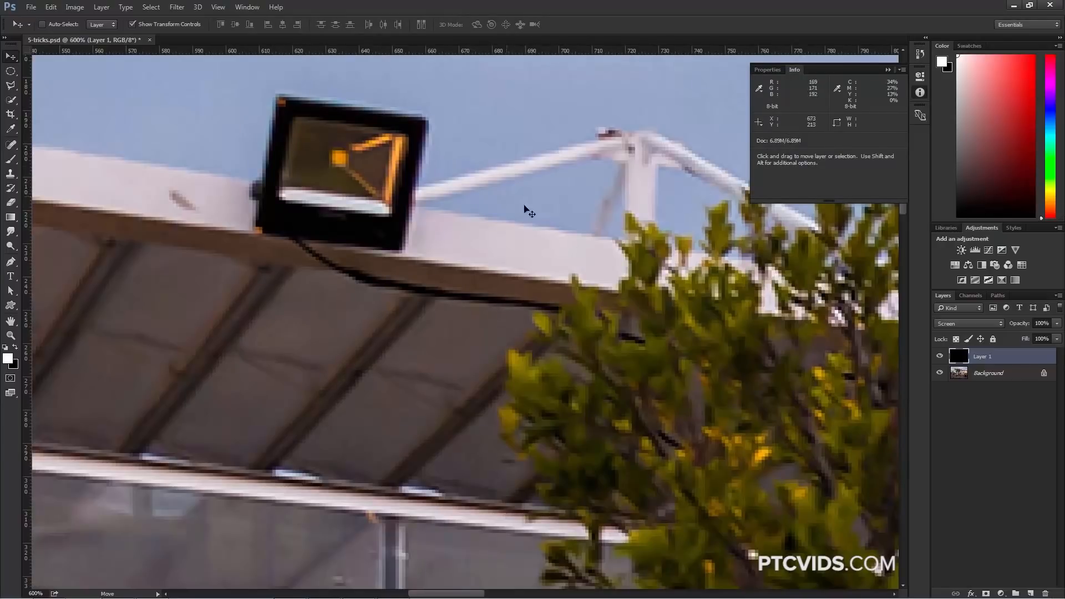
mouse_move(343, 167)
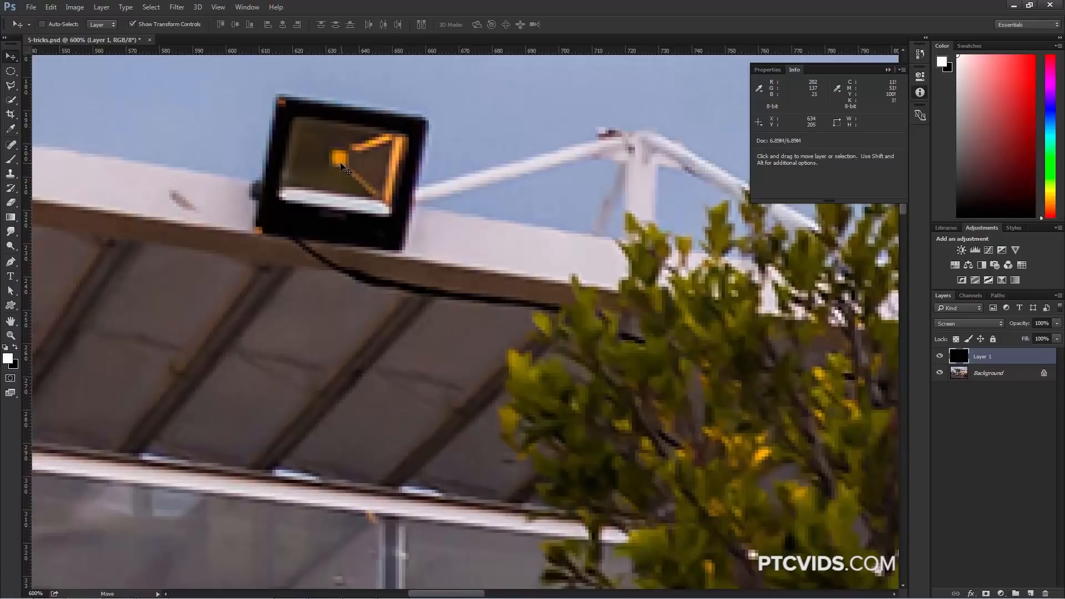
mouse_move(394, 151)
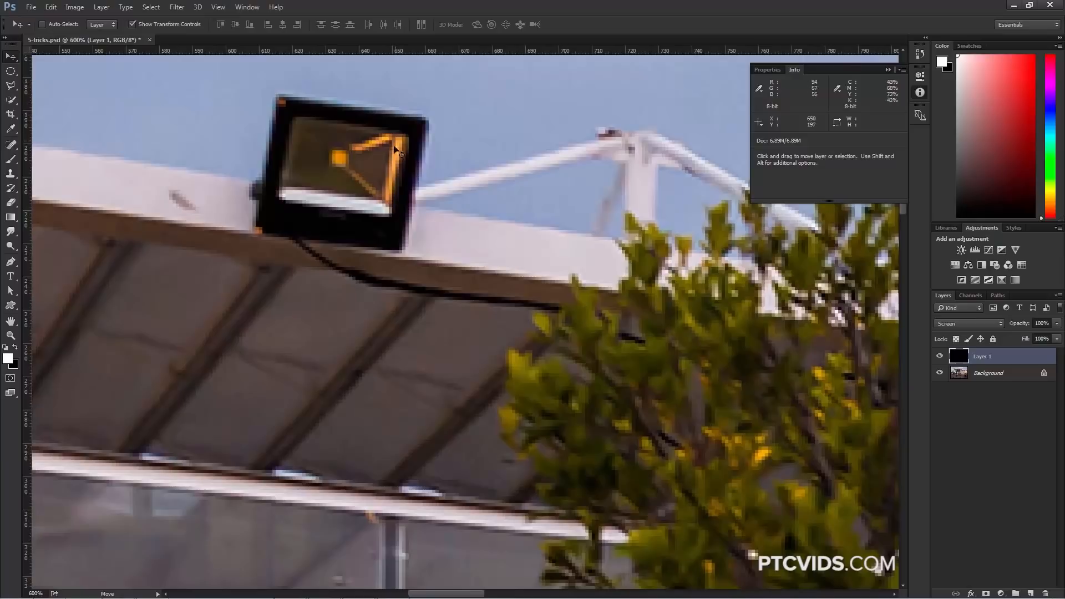
Render a Lens Flare centred at X 634, Y 205 with the 105mm Prime lens type
click(177, 7)
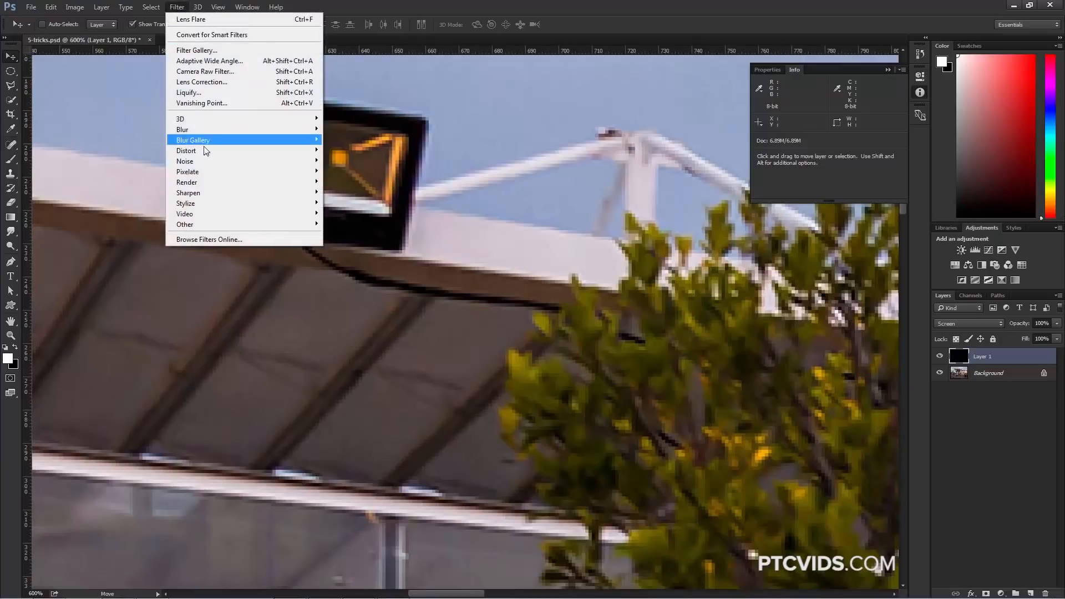
mouse_move(187, 181)
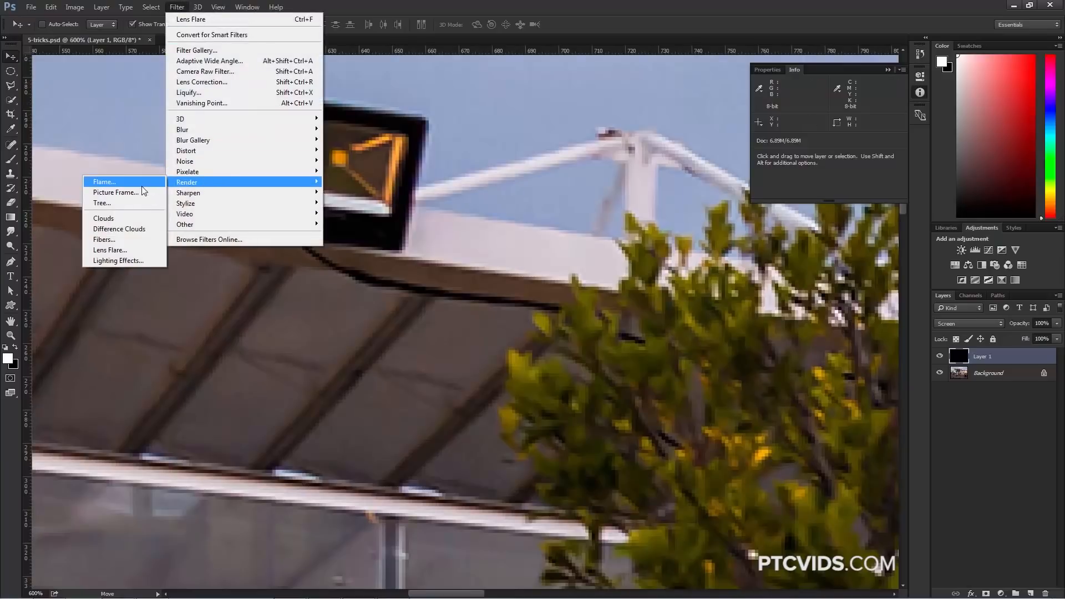
click(110, 250)
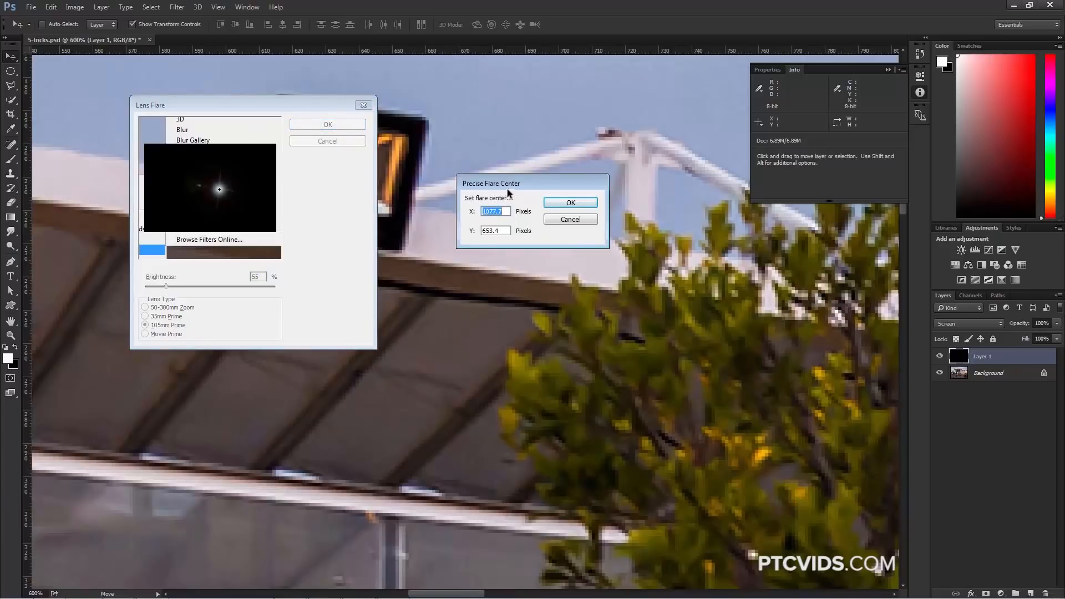
mouse_move(468, 223)
text(634)
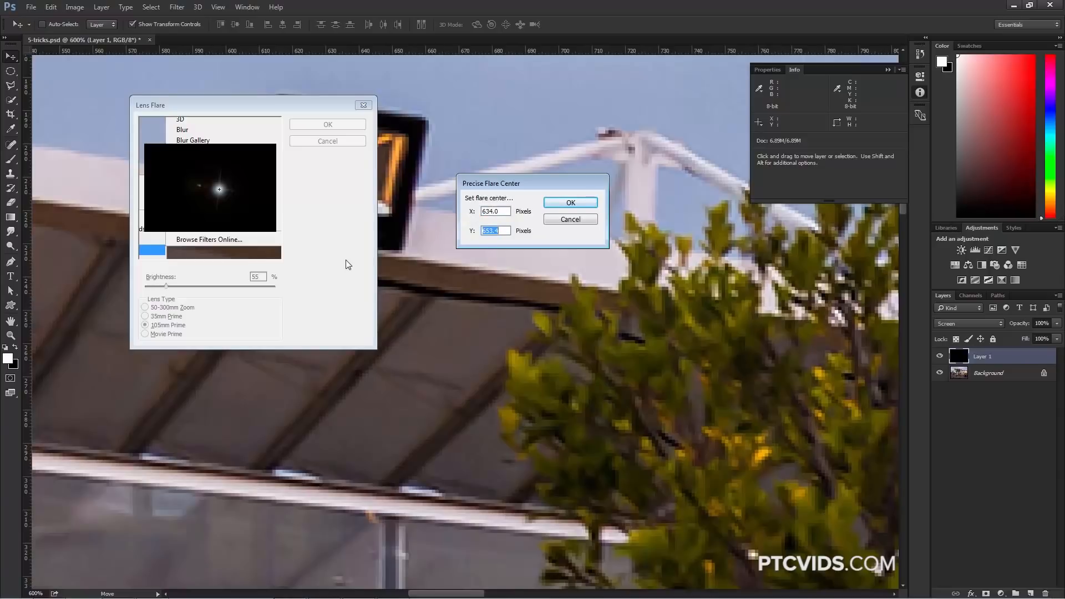
text(205)
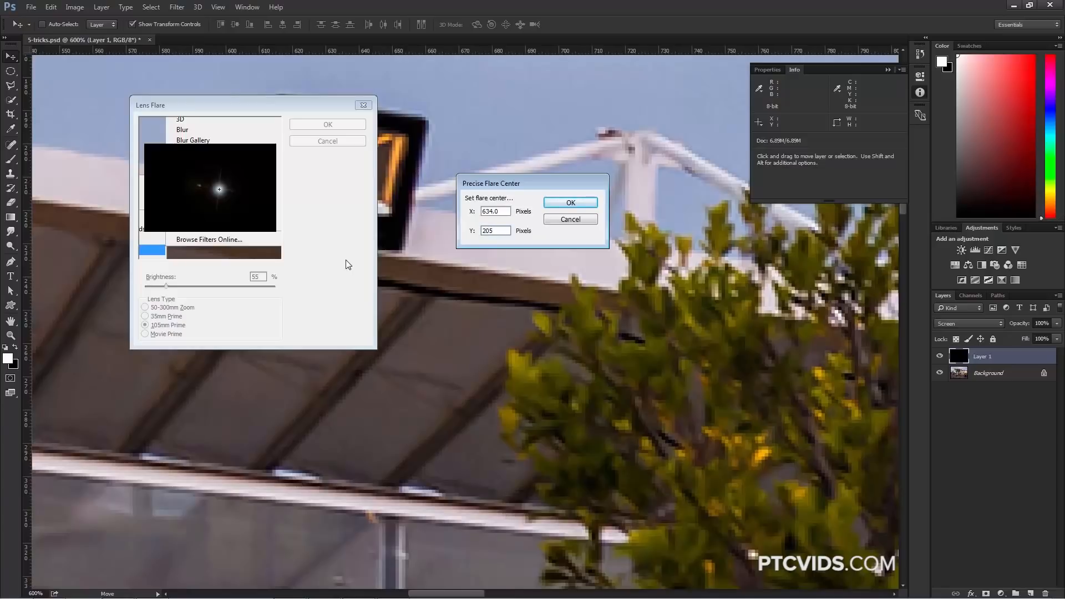
click(570, 202)
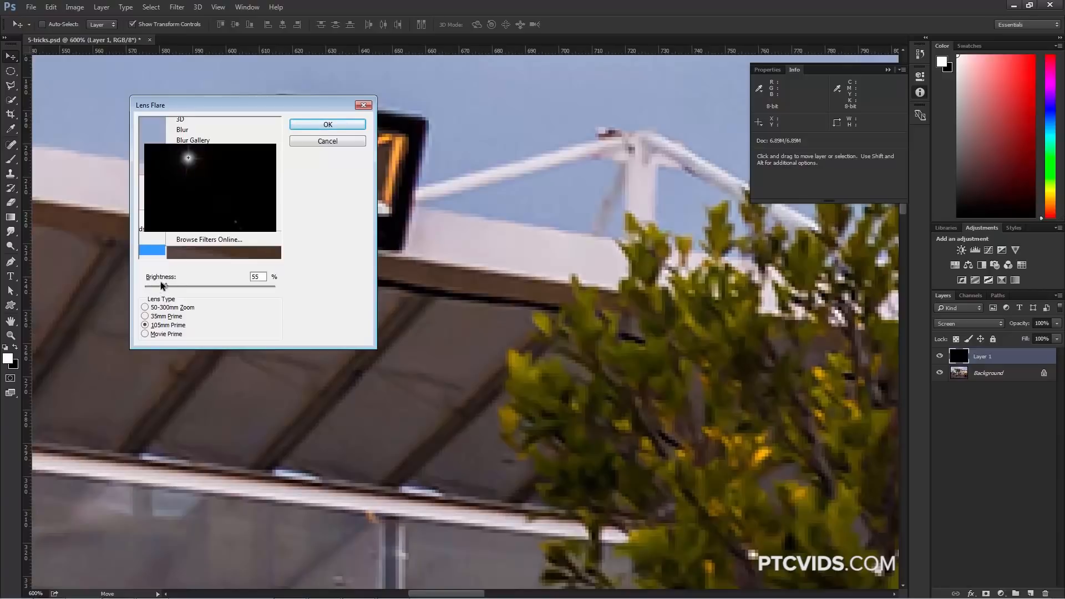
click(145, 317)
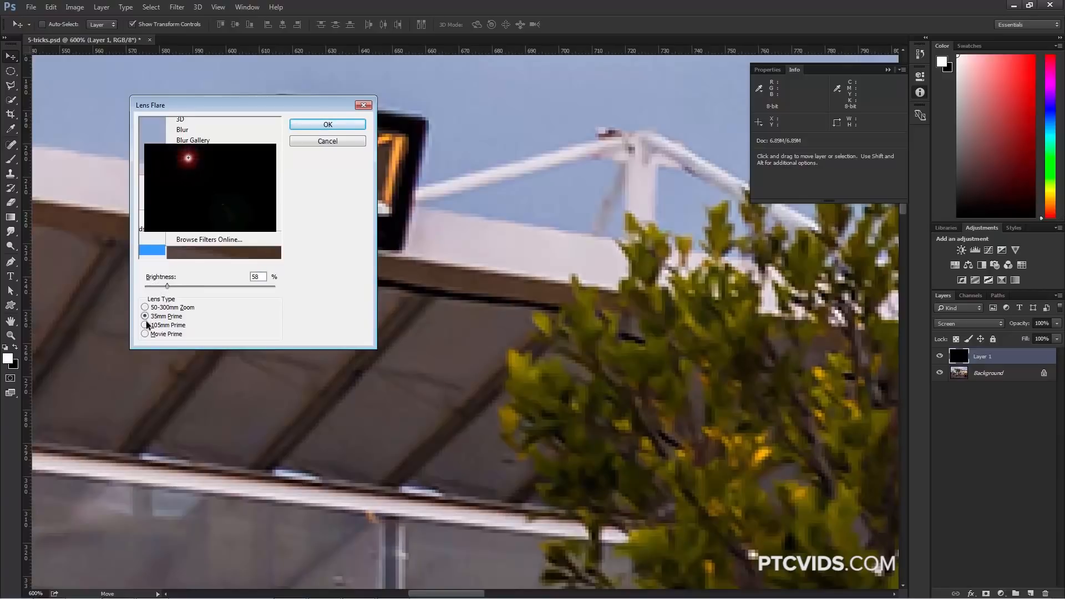
click(144, 325)
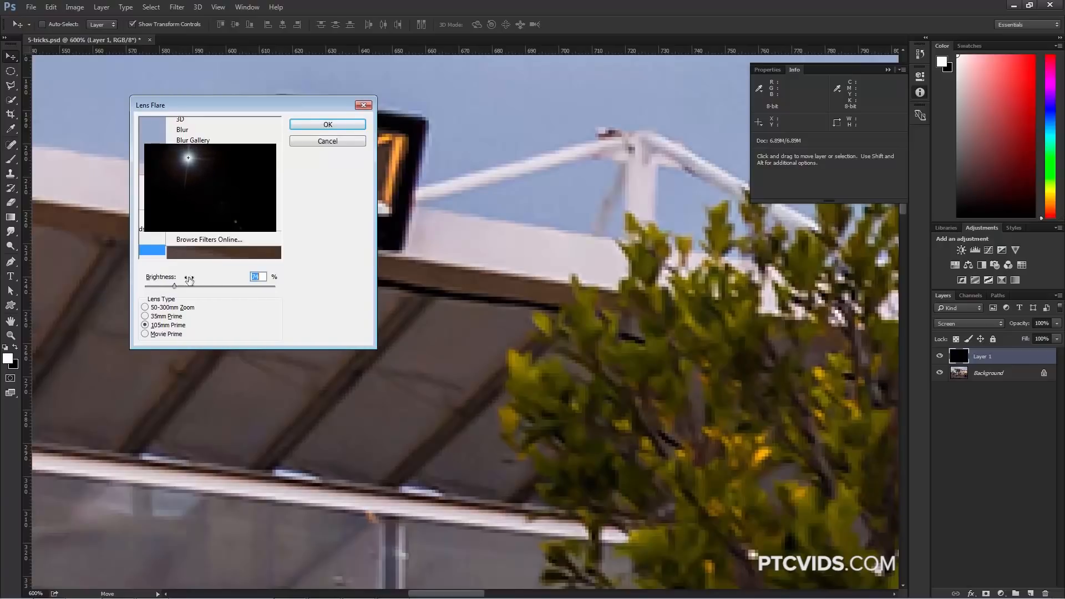
click(326, 123)
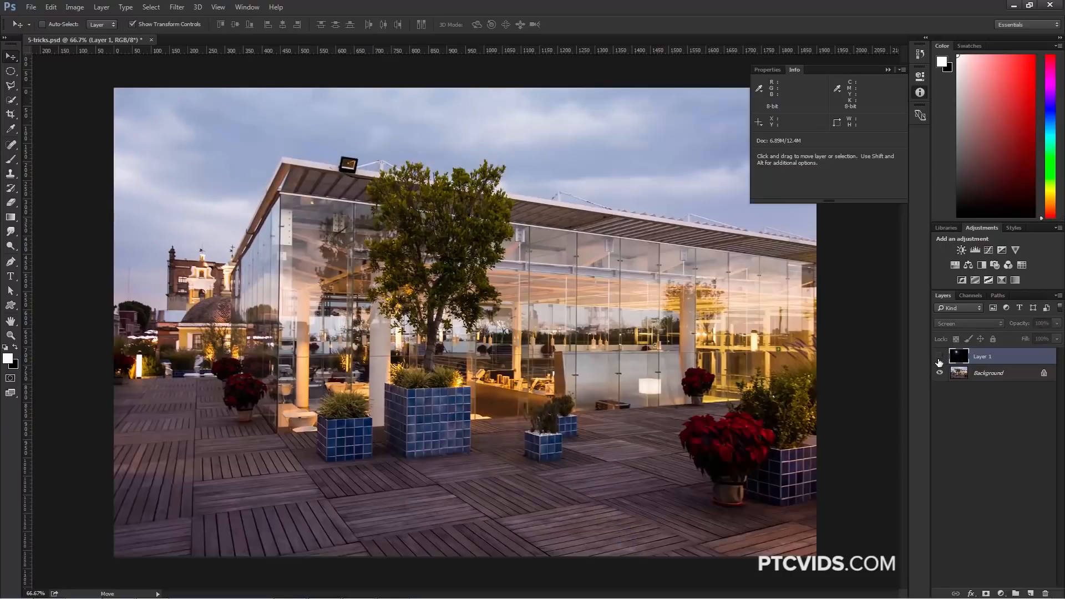
Hide the lens flare layer to compare the photo without it
click(940, 361)
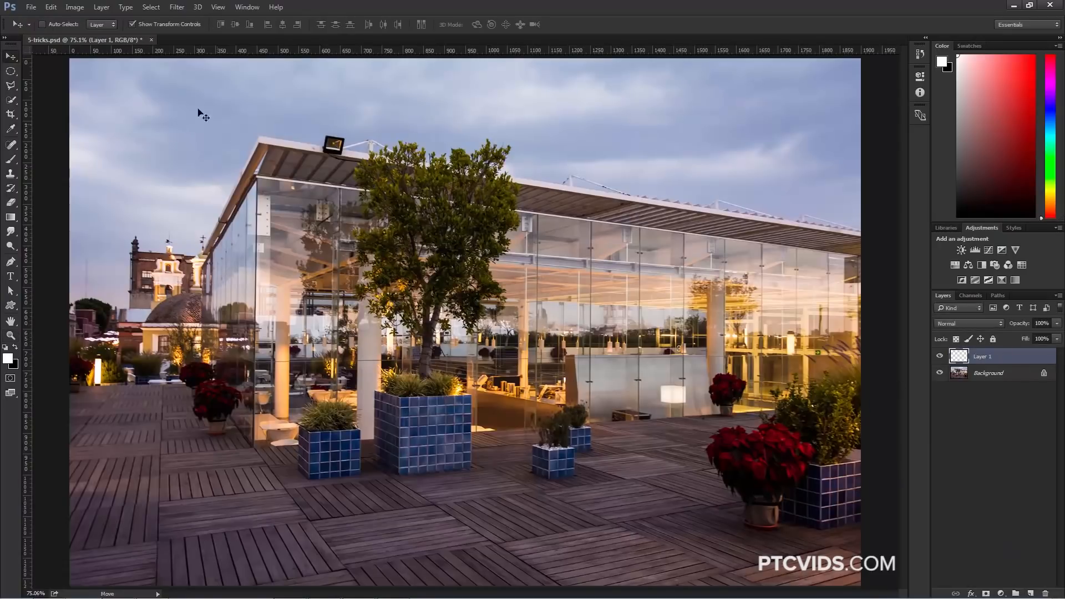
Render Clouds then Difference Clouds on a new Layer 2, and hide the layer
click(177, 6)
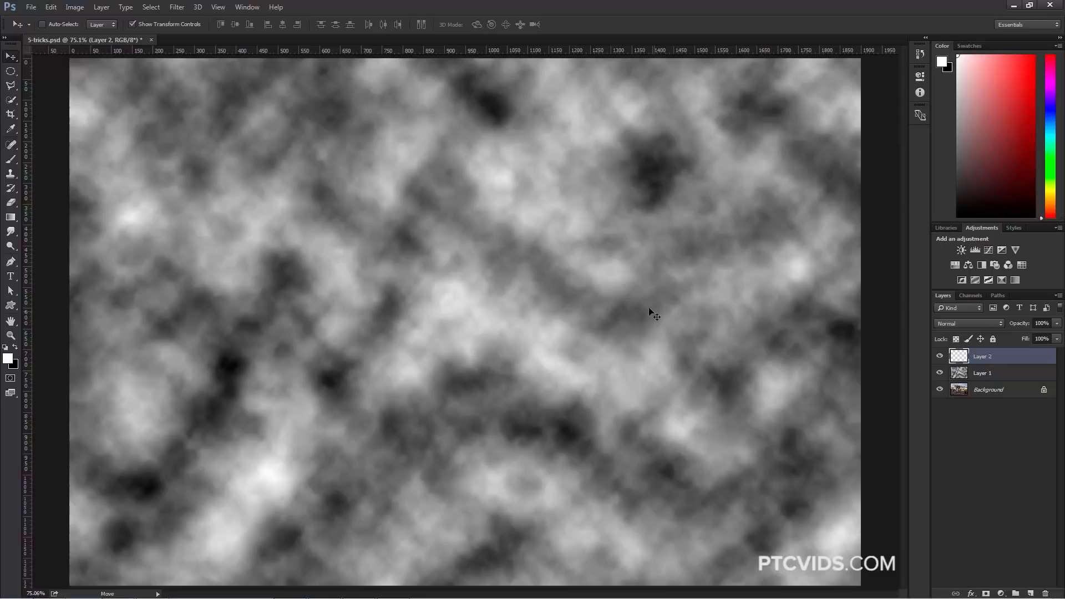
click(176, 7)
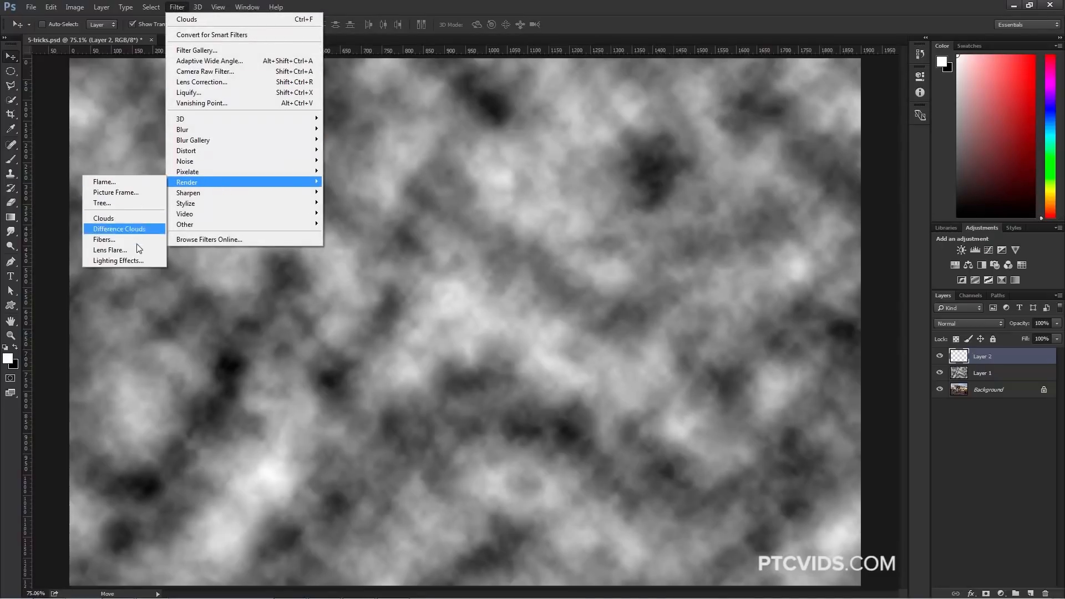
mouse_move(137, 249)
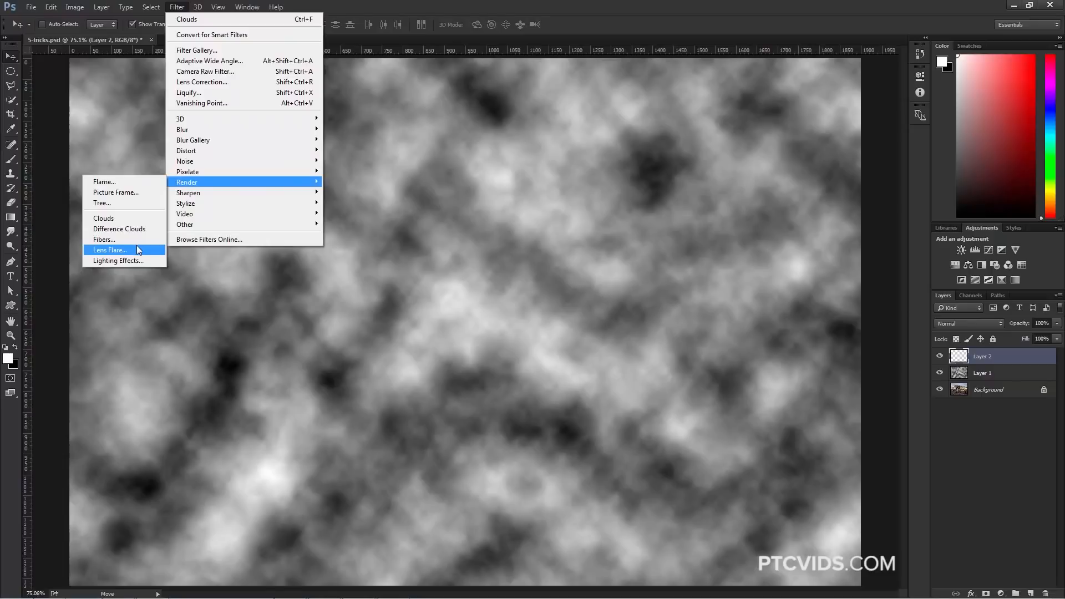
click(103, 219)
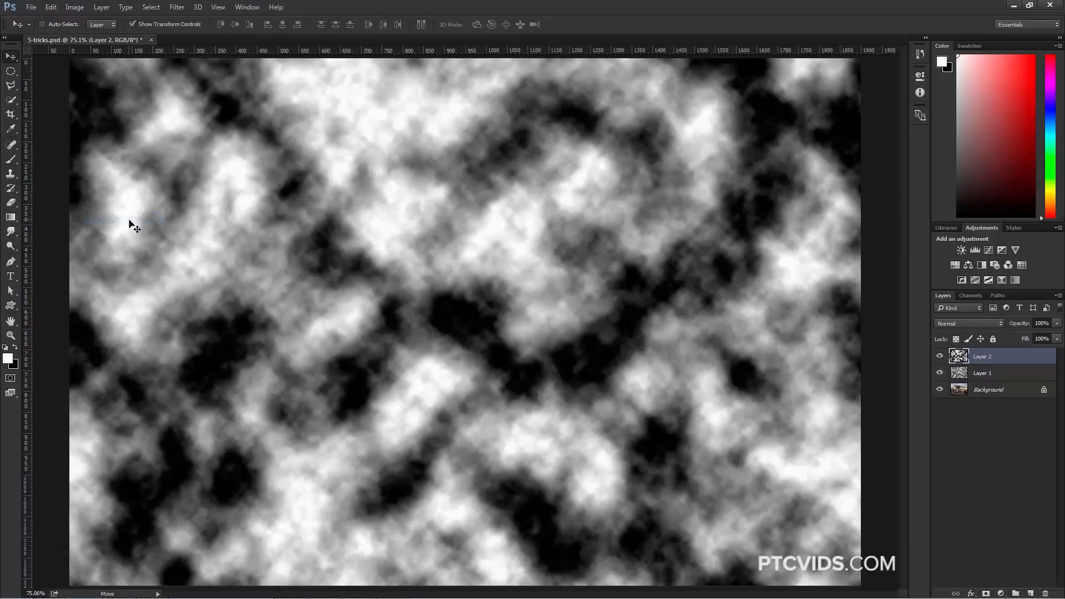
mouse_move(470, 386)
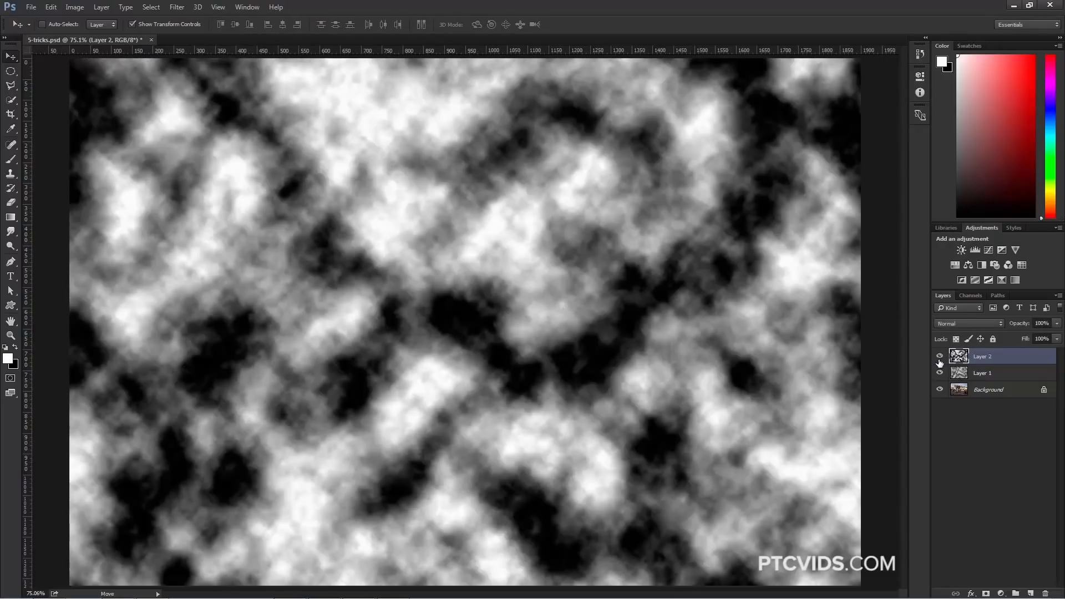
click(940, 372)
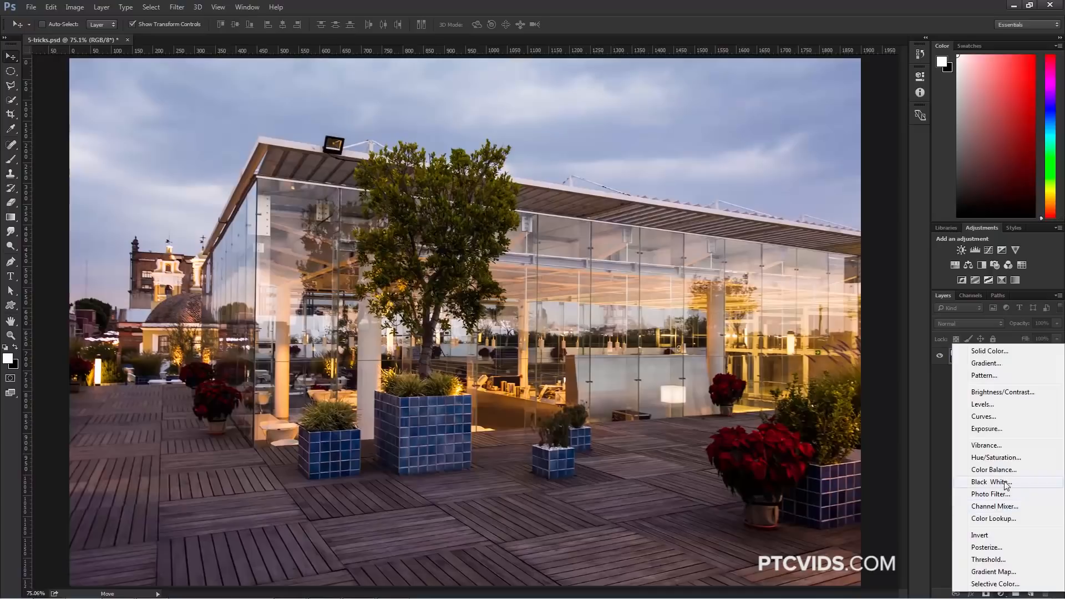
Add a Black & White adjustment layer in Luminosity mode and darken its red tones
click(991, 481)
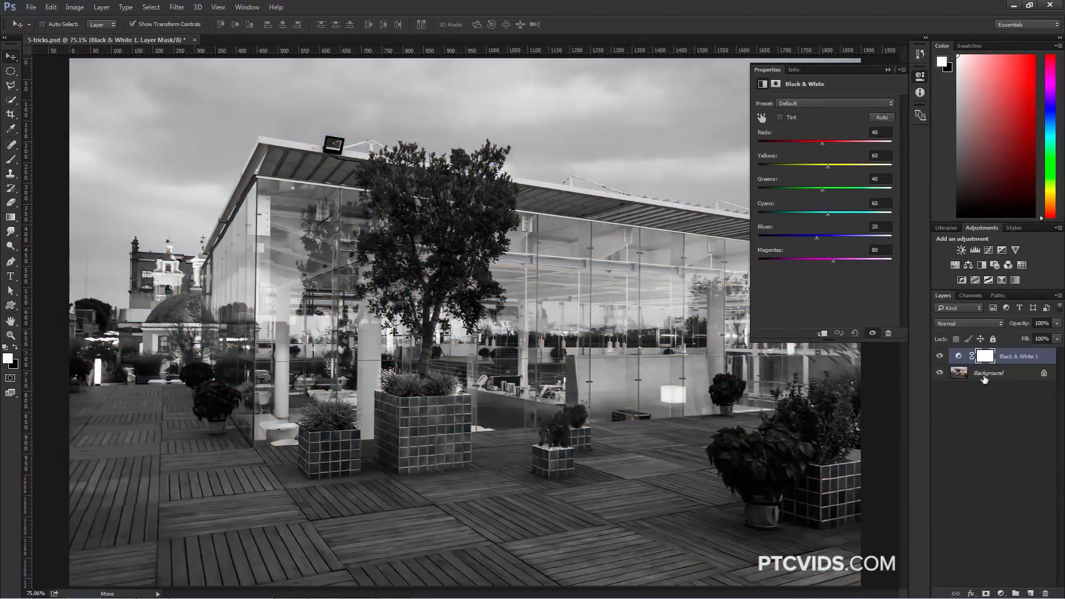
click(967, 323)
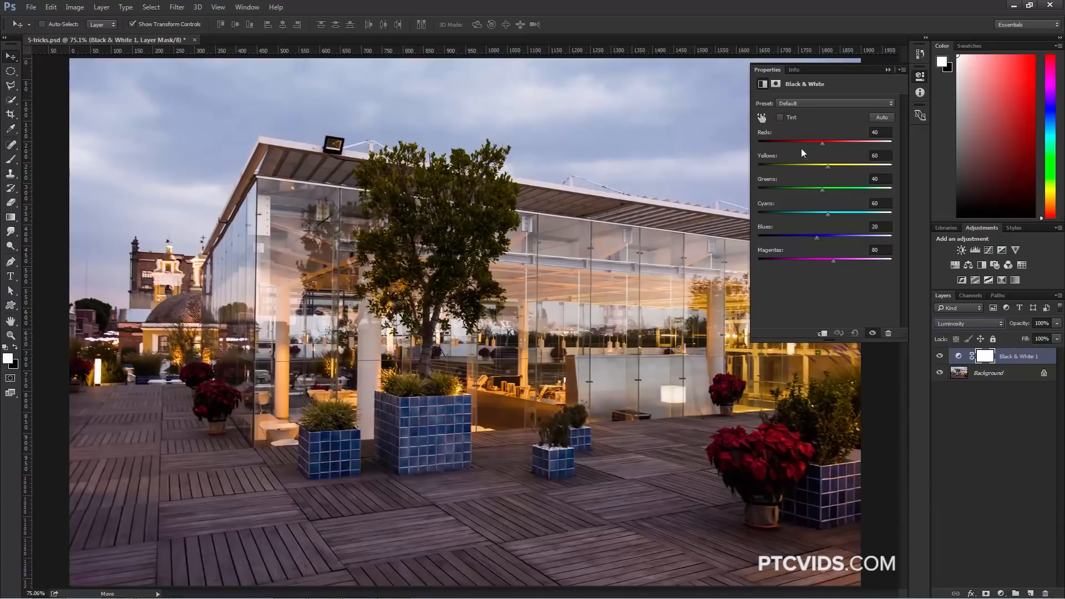
mouse_move(643, 380)
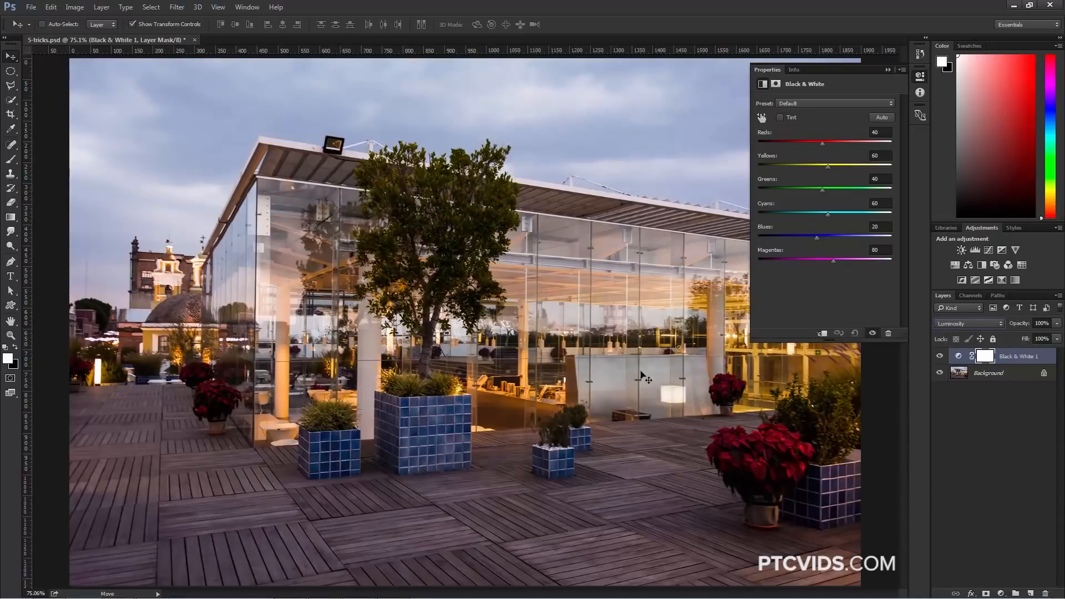
drag(822, 143, 818, 143)
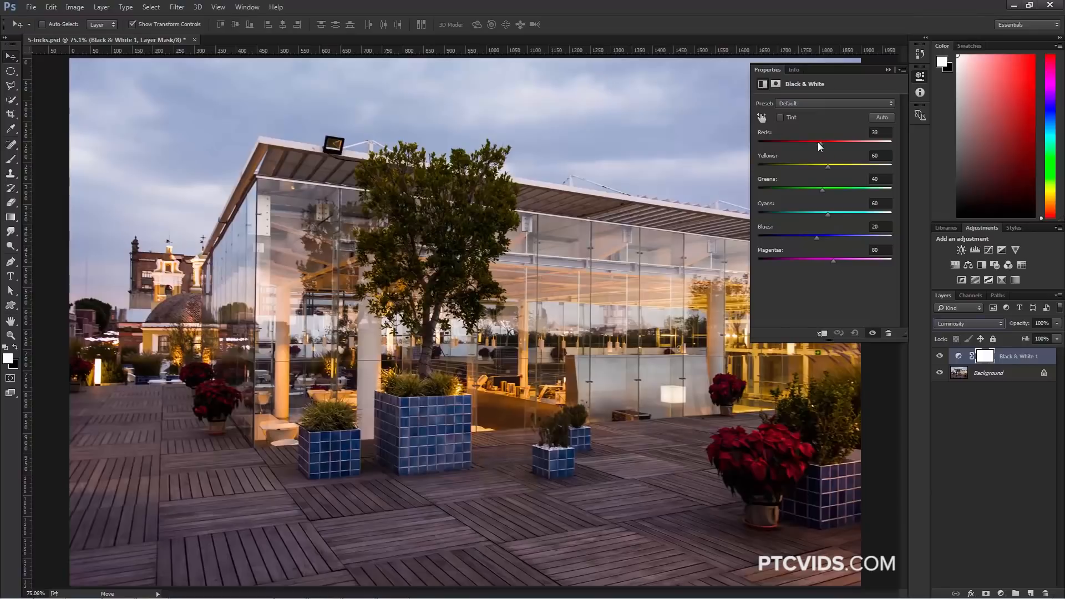
drag(819, 142, 785, 142)
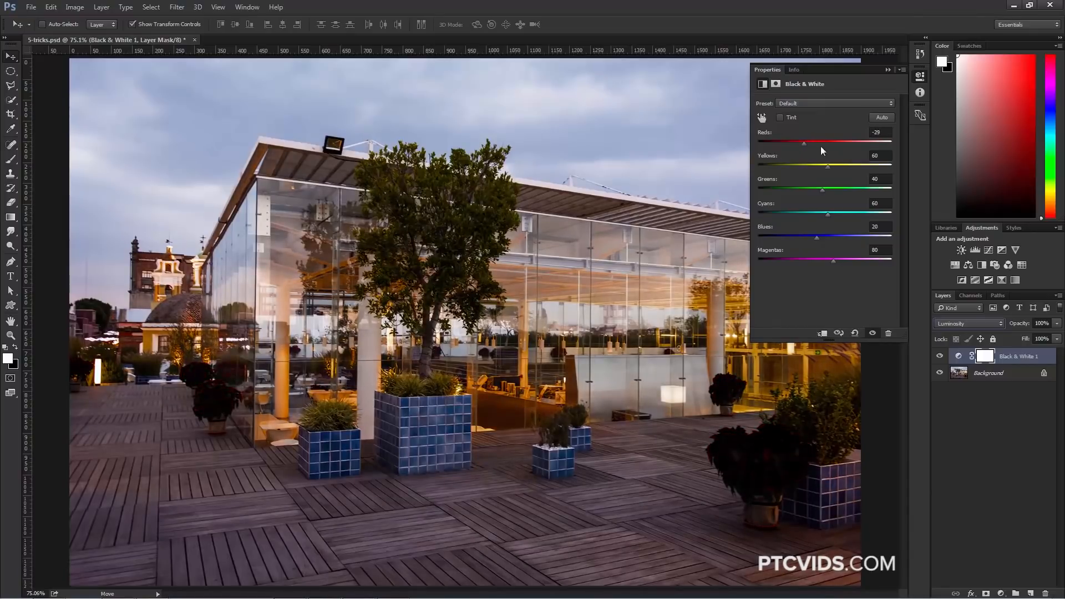
drag(786, 143, 806, 143)
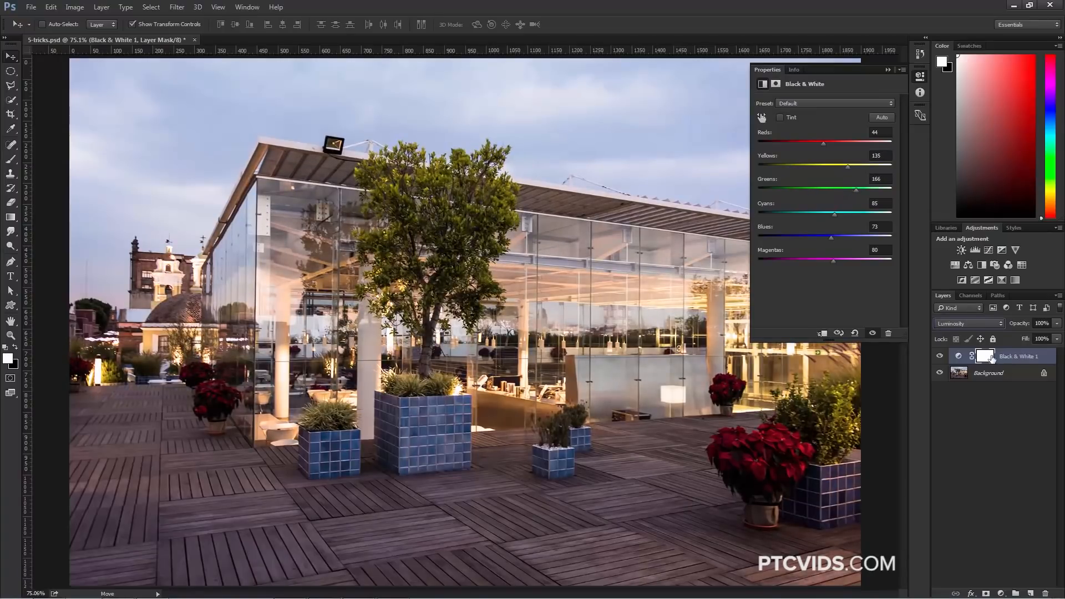
Paint the mask white over the tree, then lower the adjustment's Greens value
click(985, 357)
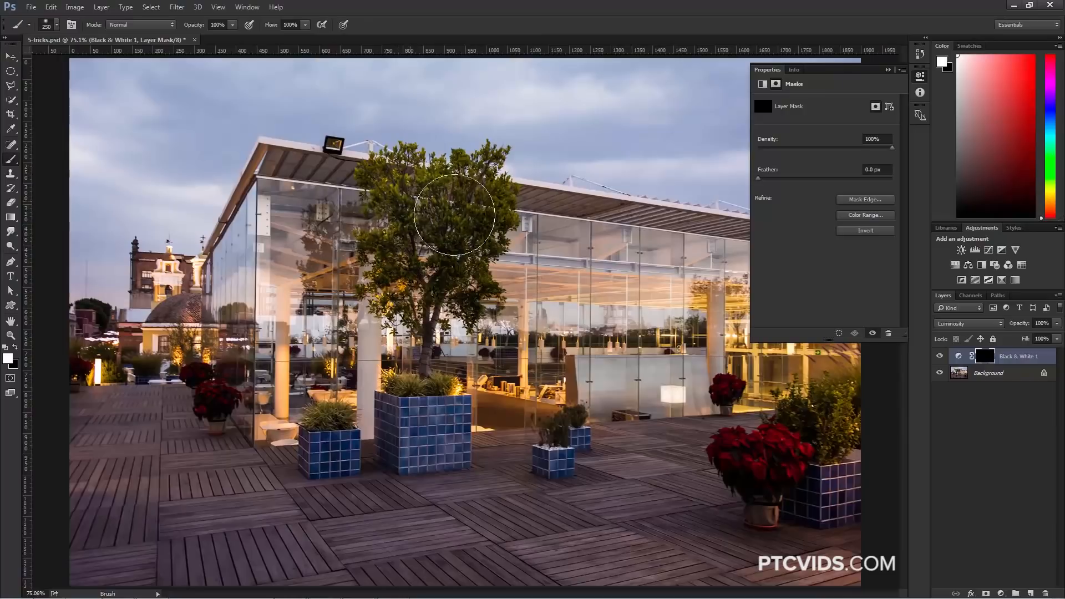
drag(453, 214, 484, 208)
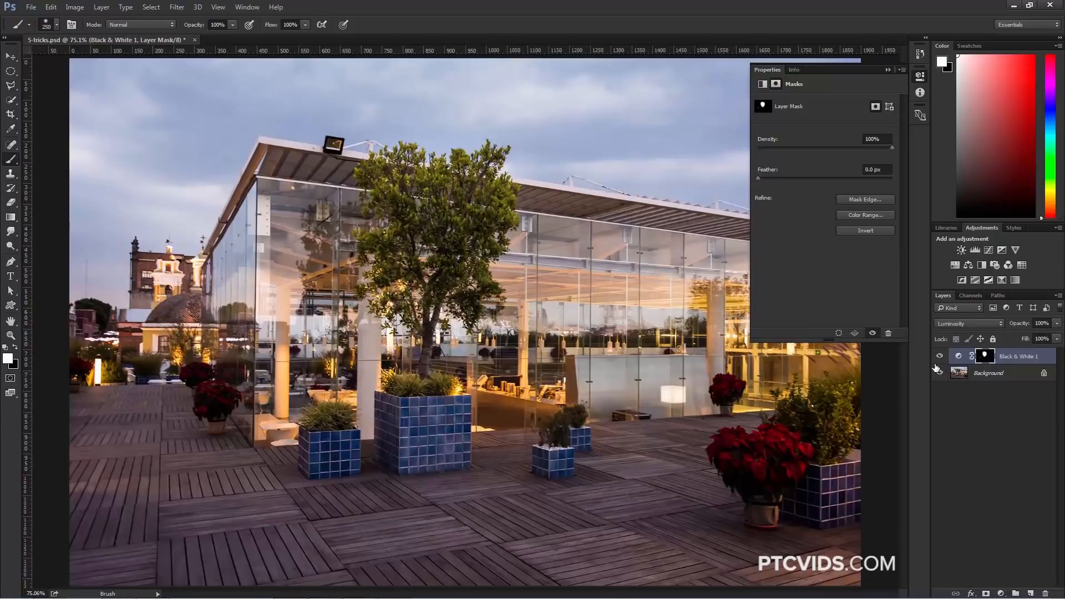
click(959, 355)
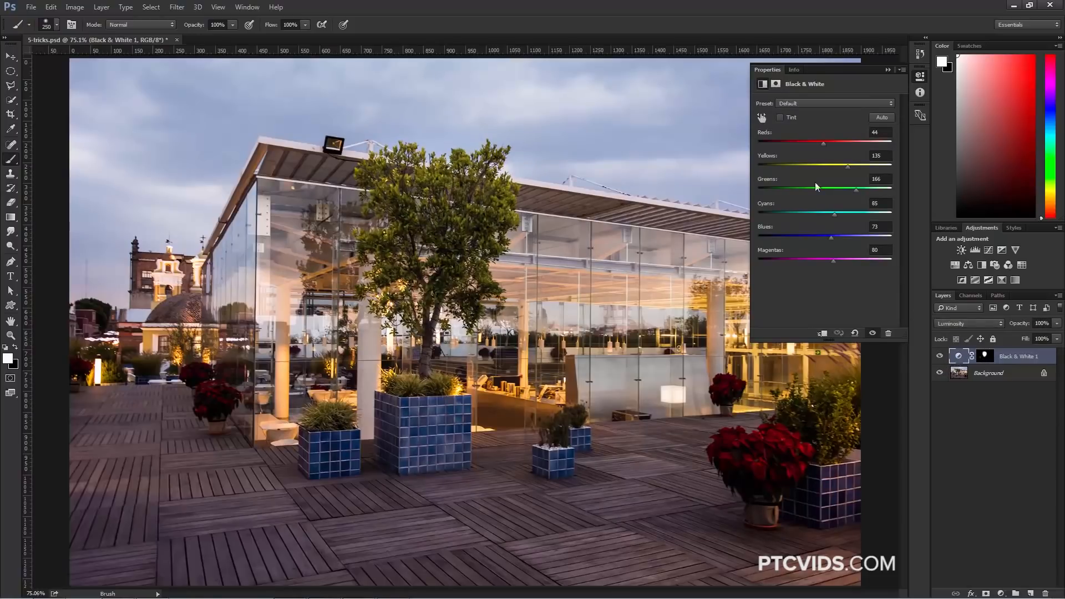
drag(856, 189, 851, 189)
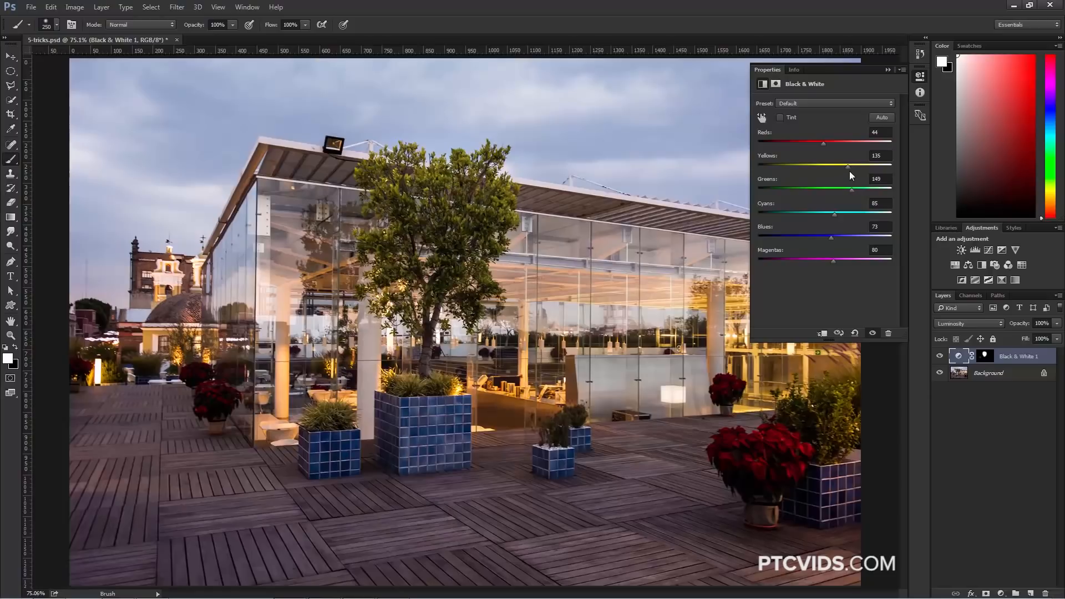
drag(846, 166, 887, 166)
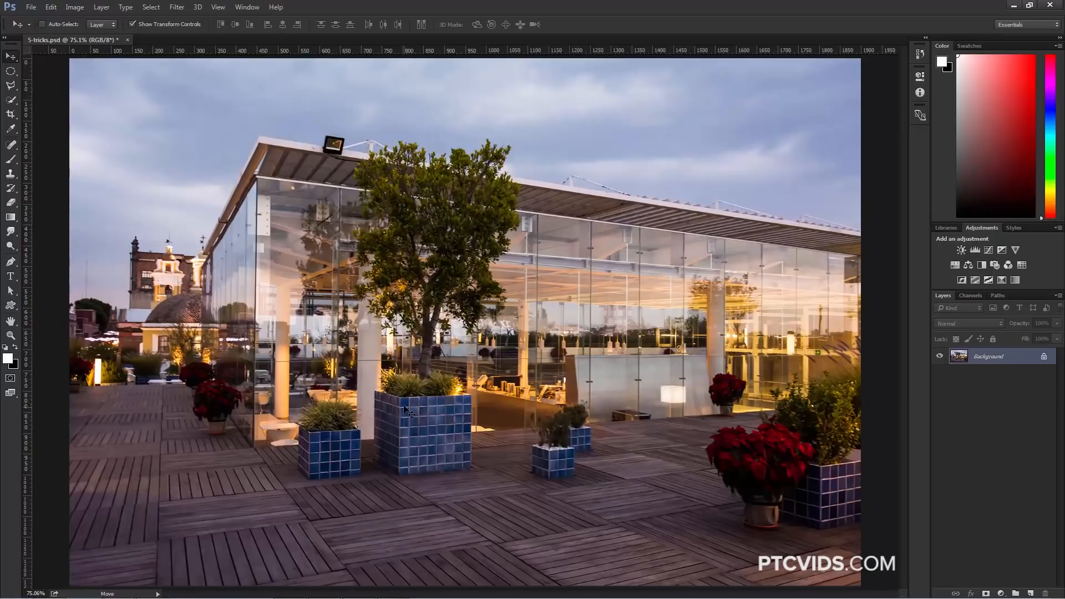
mouse_move(384, 323)
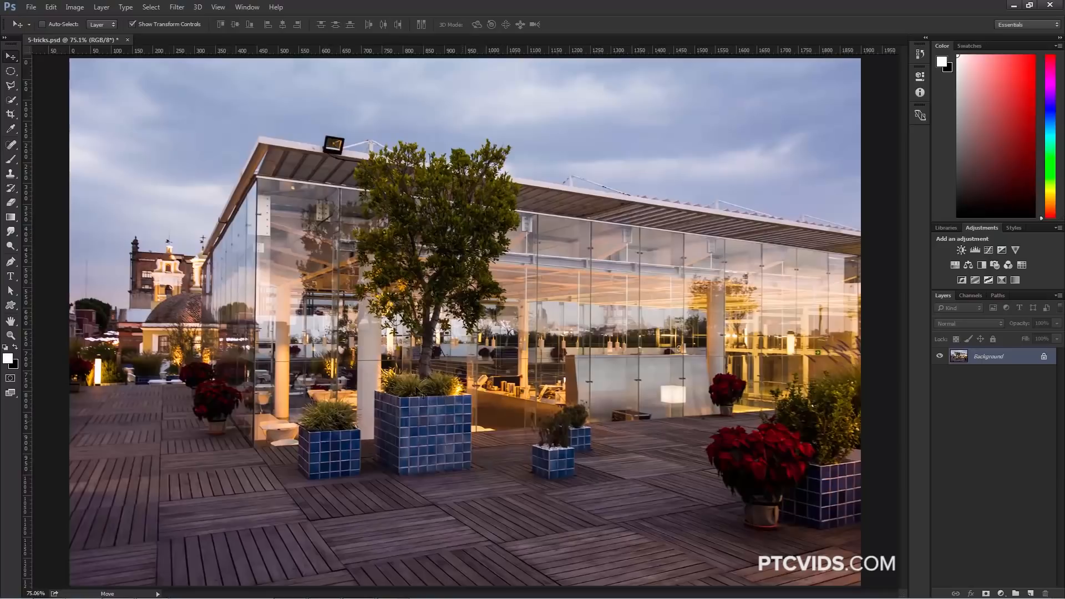
Open a New Window for 5-tricks.psd and arrange both views 2-up Vertical
click(247, 7)
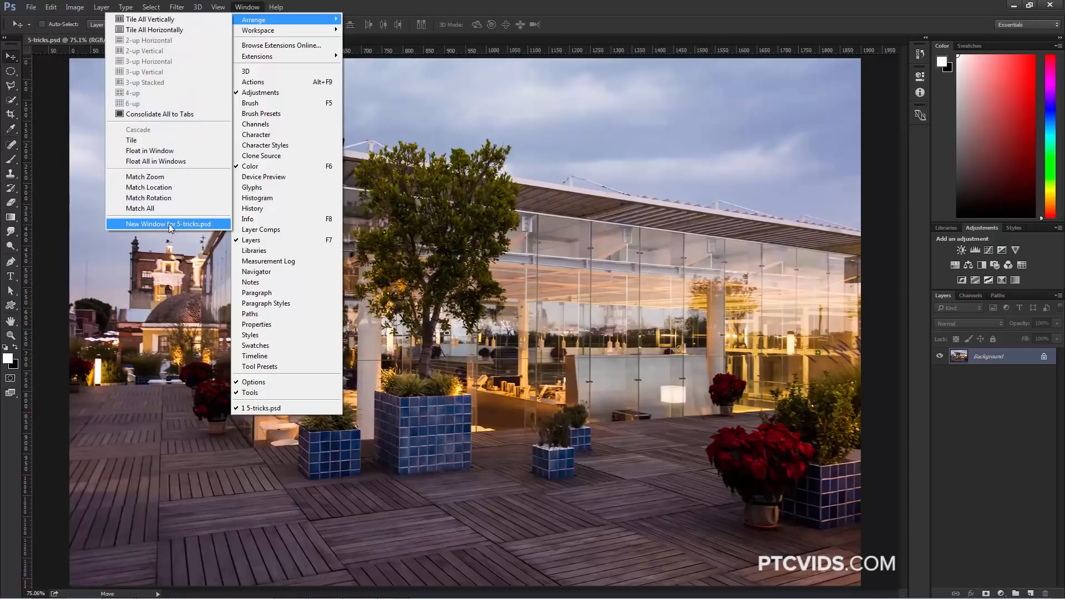
mouse_move(185, 228)
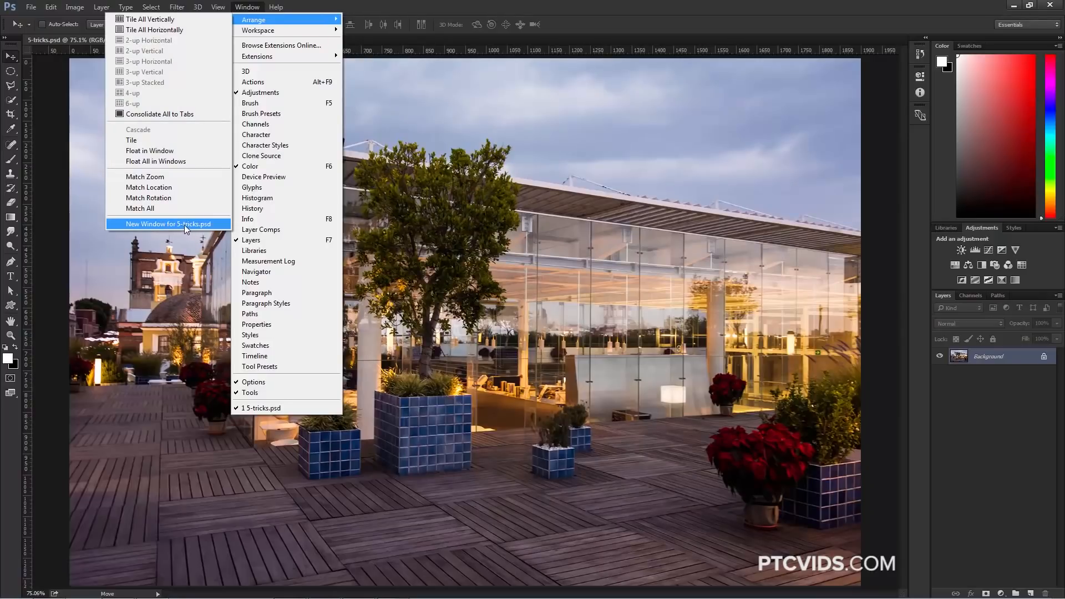
click(168, 224)
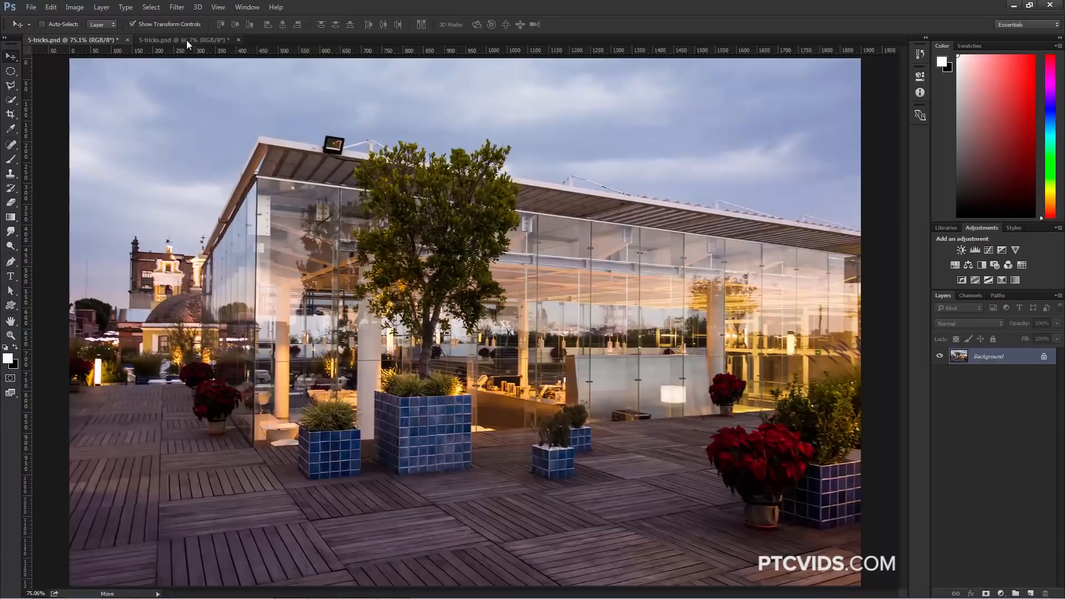
click(183, 39)
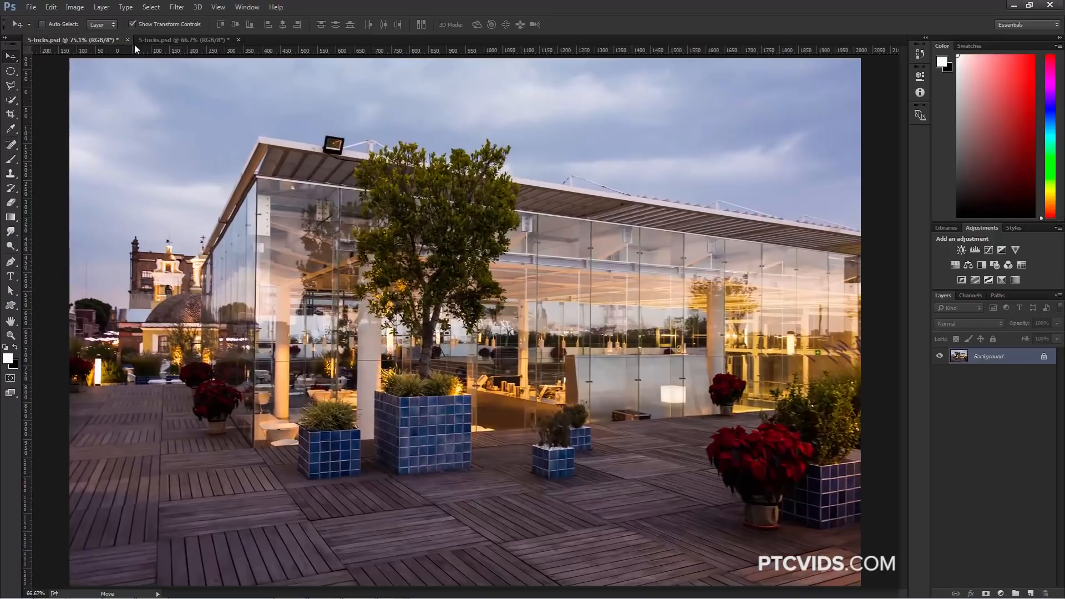
click(246, 7)
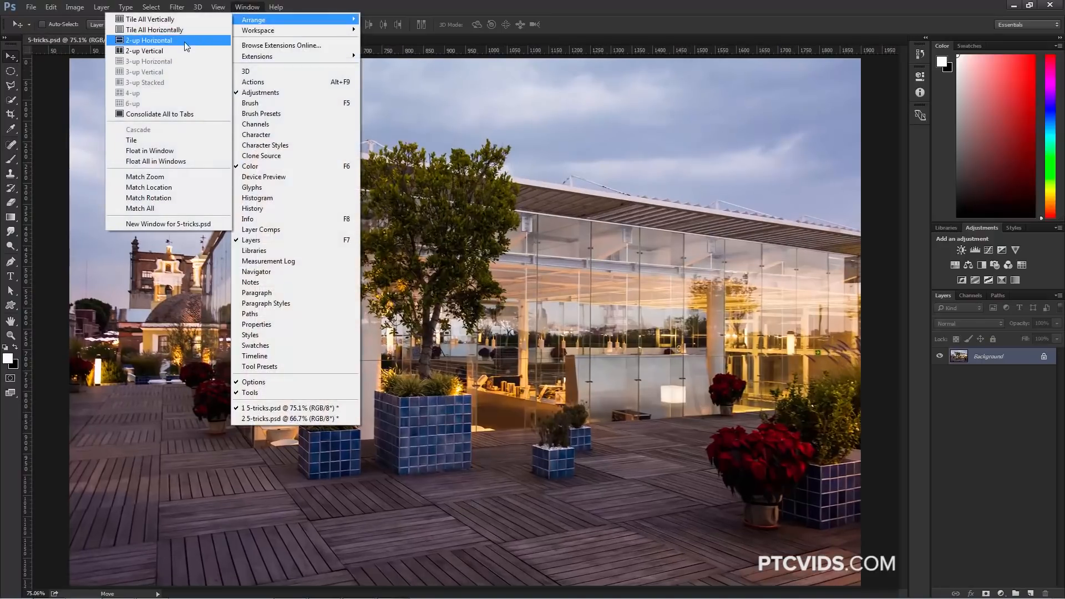
mouse_move(153, 50)
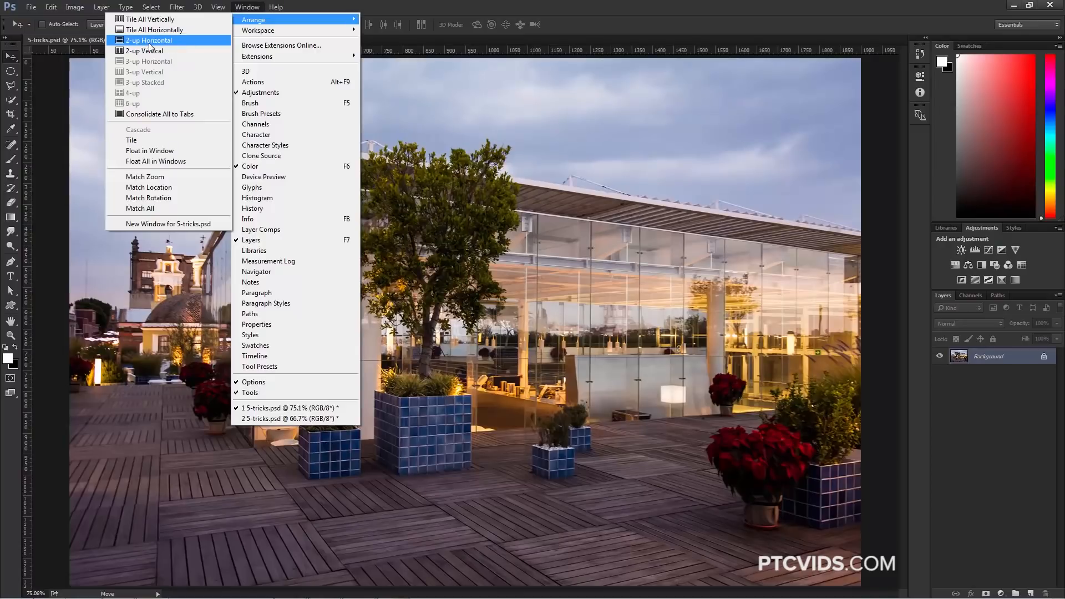
mouse_move(143, 50)
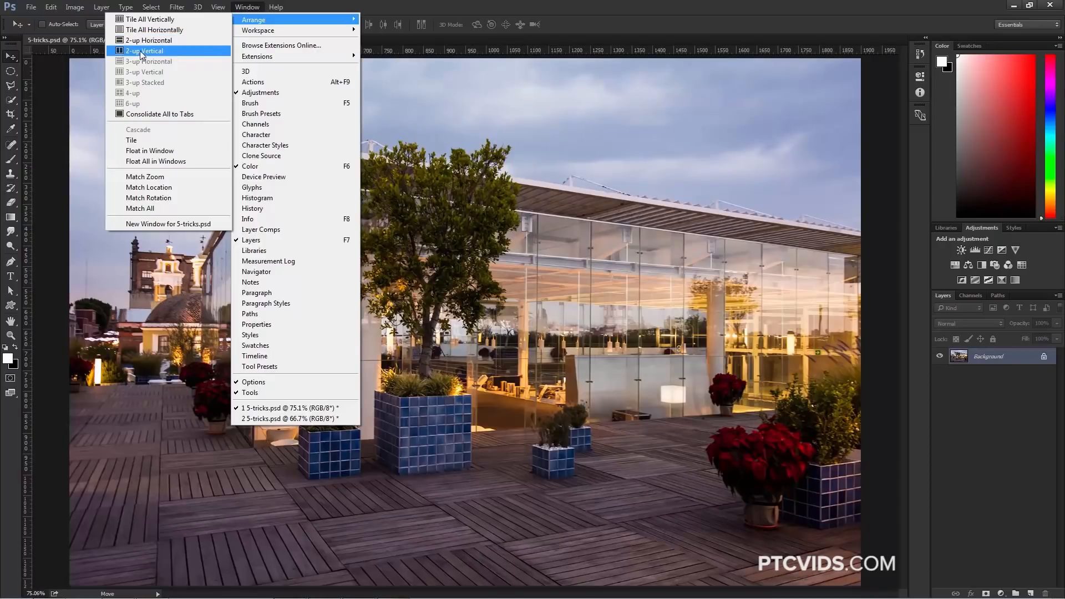
click(143, 50)
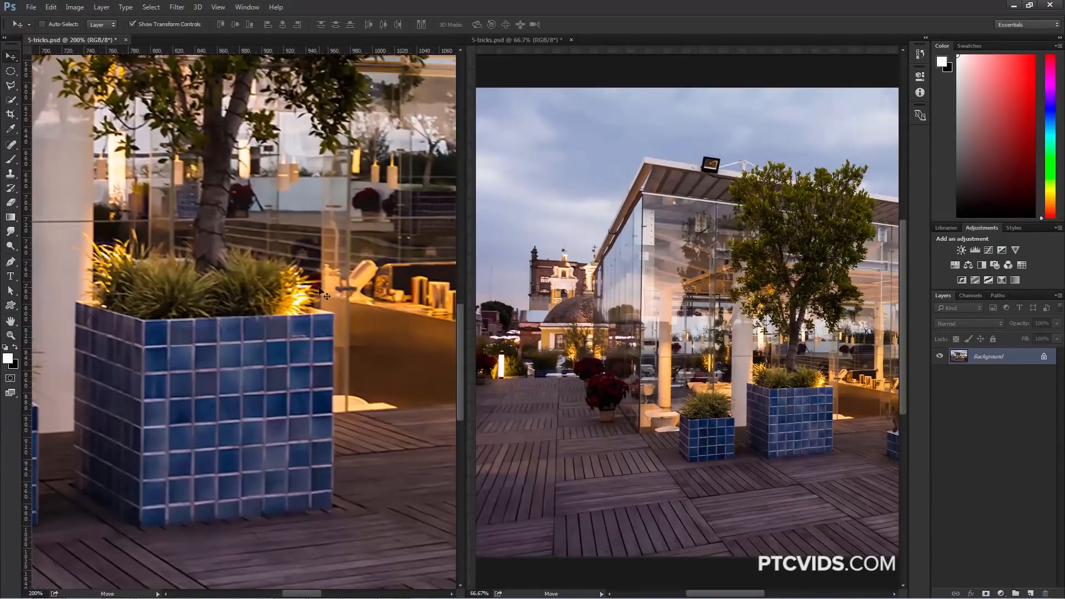
mouse_move(259, 252)
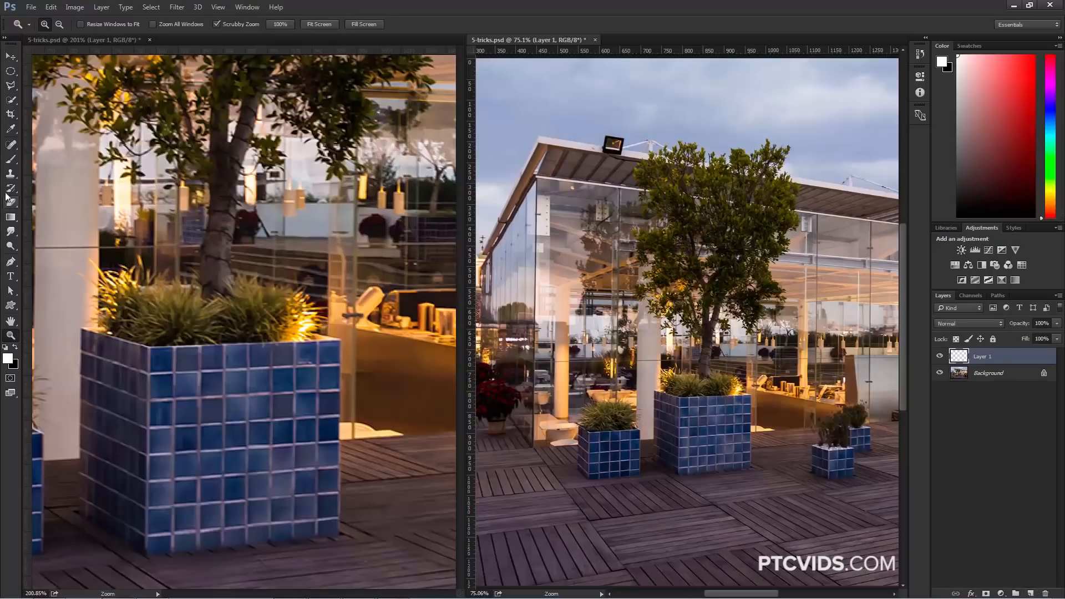
Clone extra rows of blue tiles above the large planter's top edge onto Layer 1
click(11, 174)
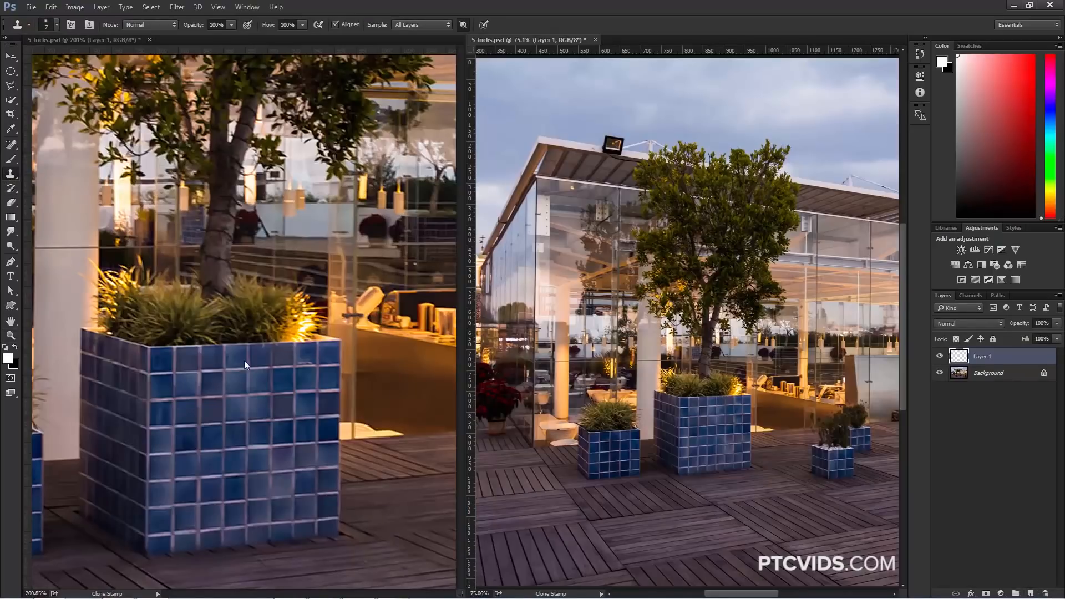
mouse_move(320, 287)
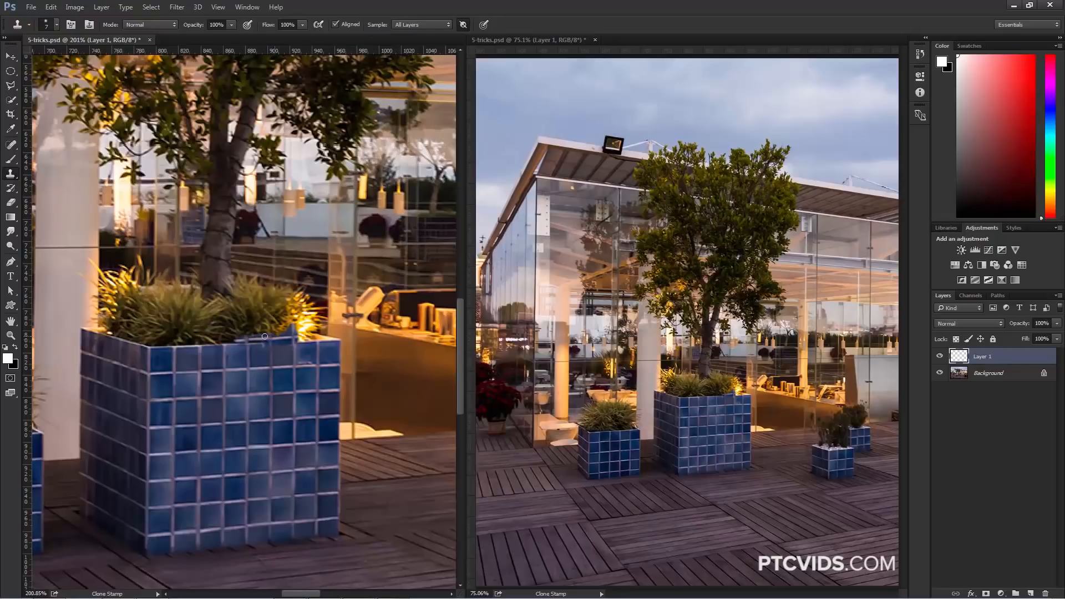
drag(265, 336, 143, 328)
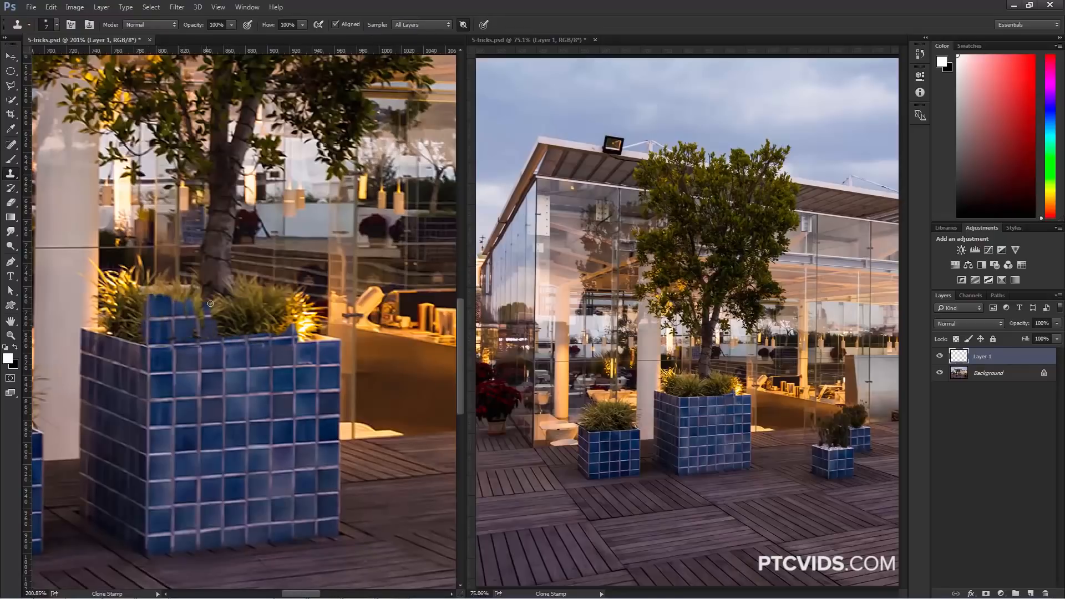
drag(211, 301, 292, 323)
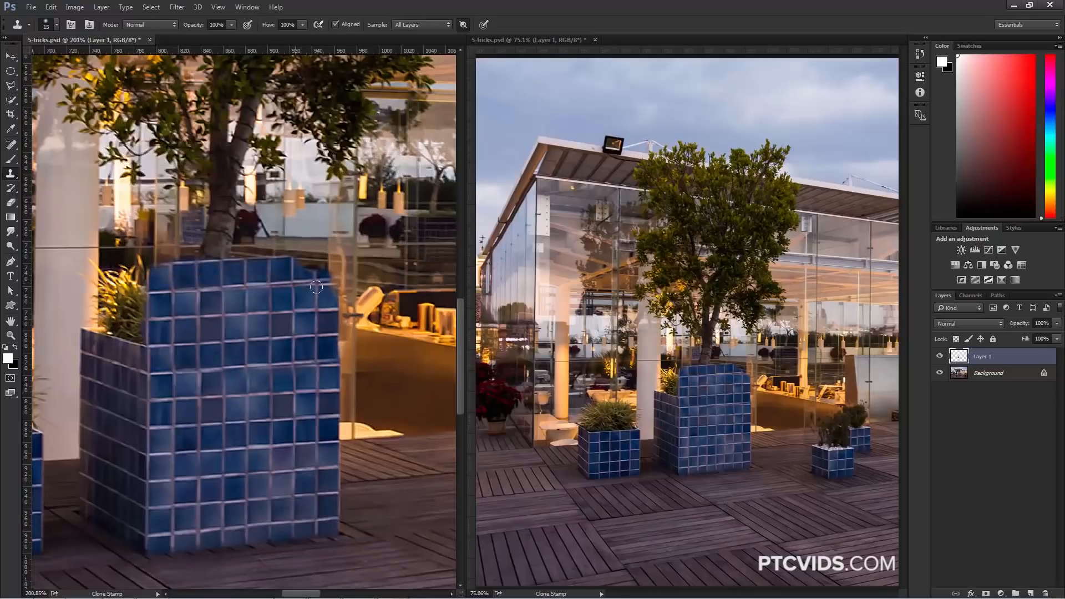
drag(316, 286, 154, 275)
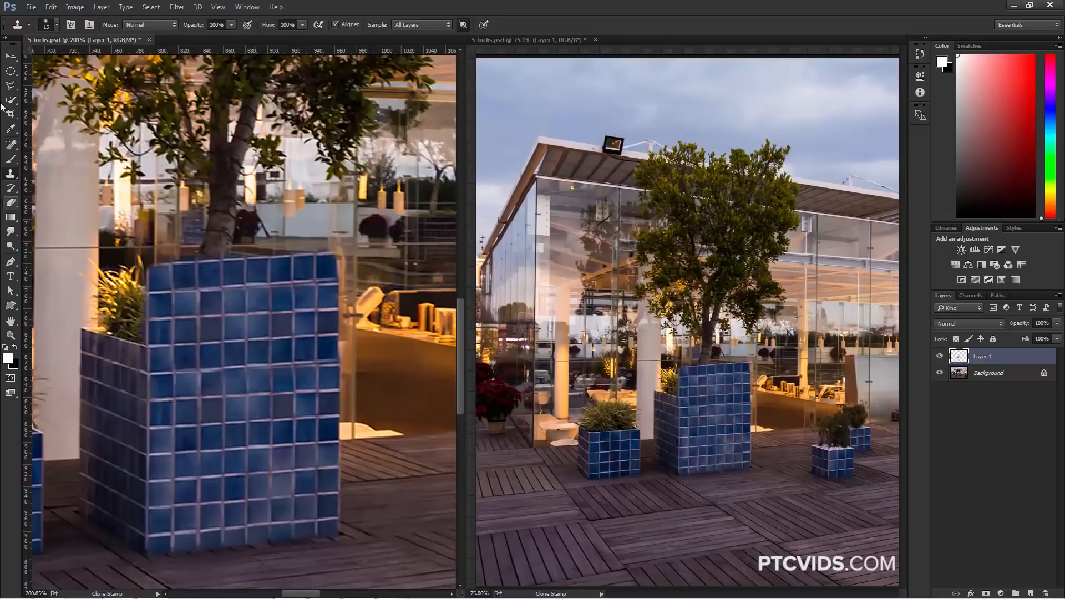
Start a free transform on the cloned tile layer to stretch it taller
click(11, 56)
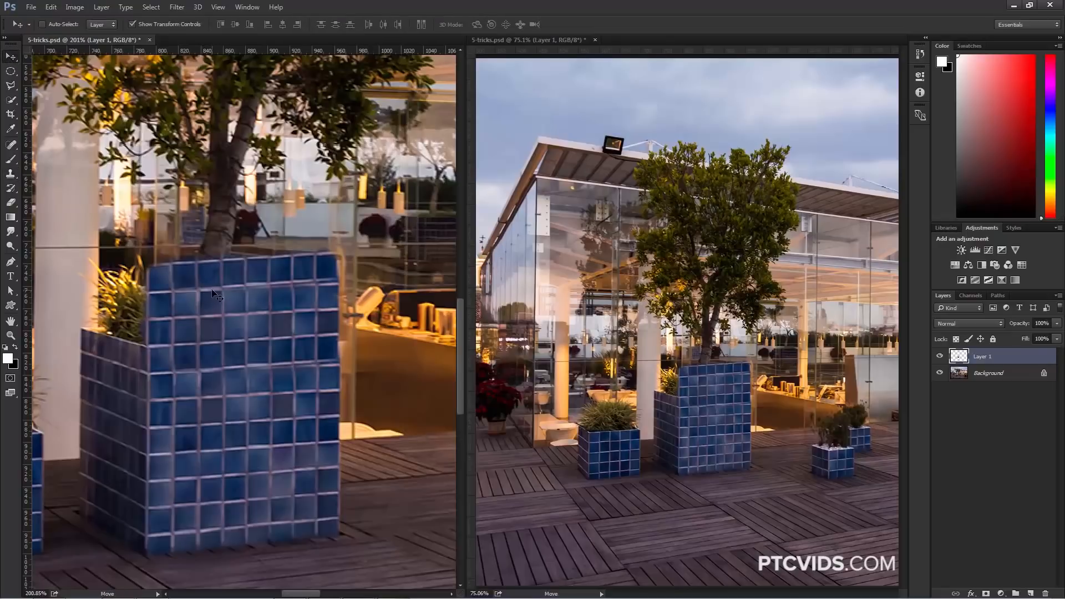
key(ctrl+t)
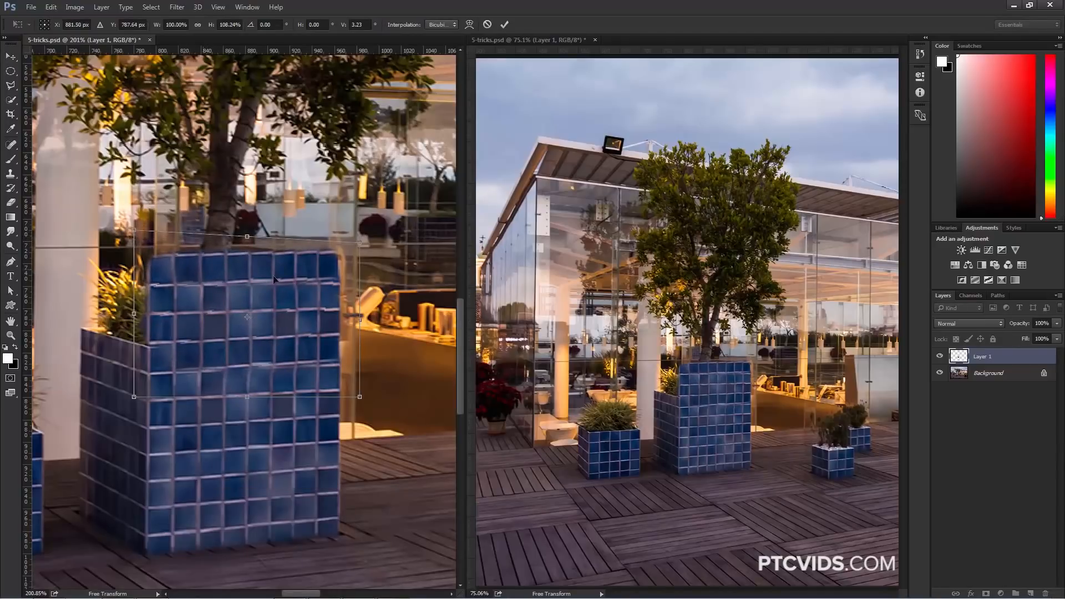
mouse_move(358, 426)
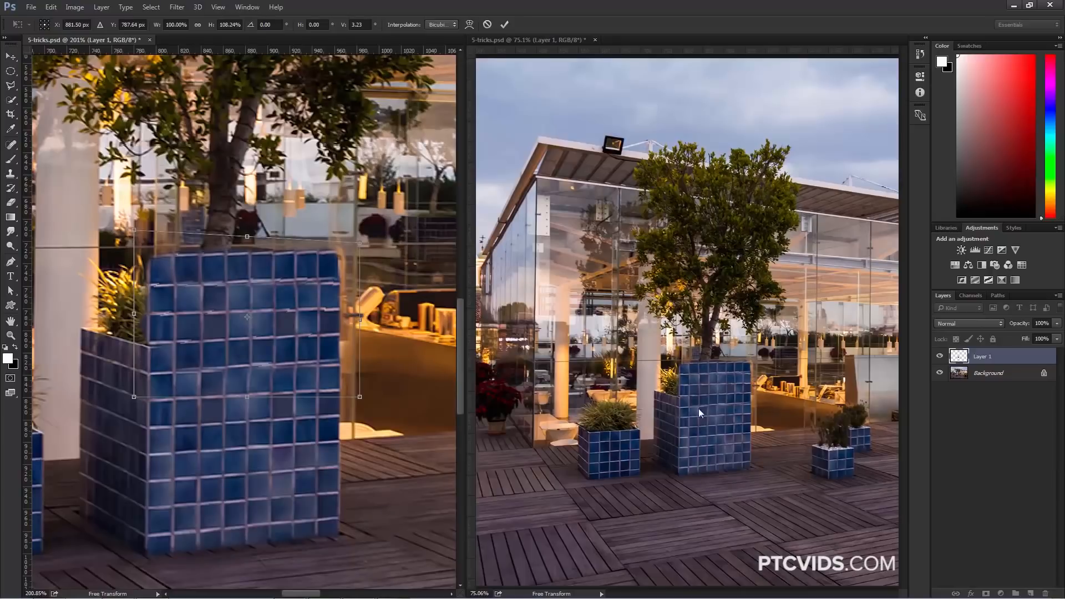
mouse_move(151, 220)
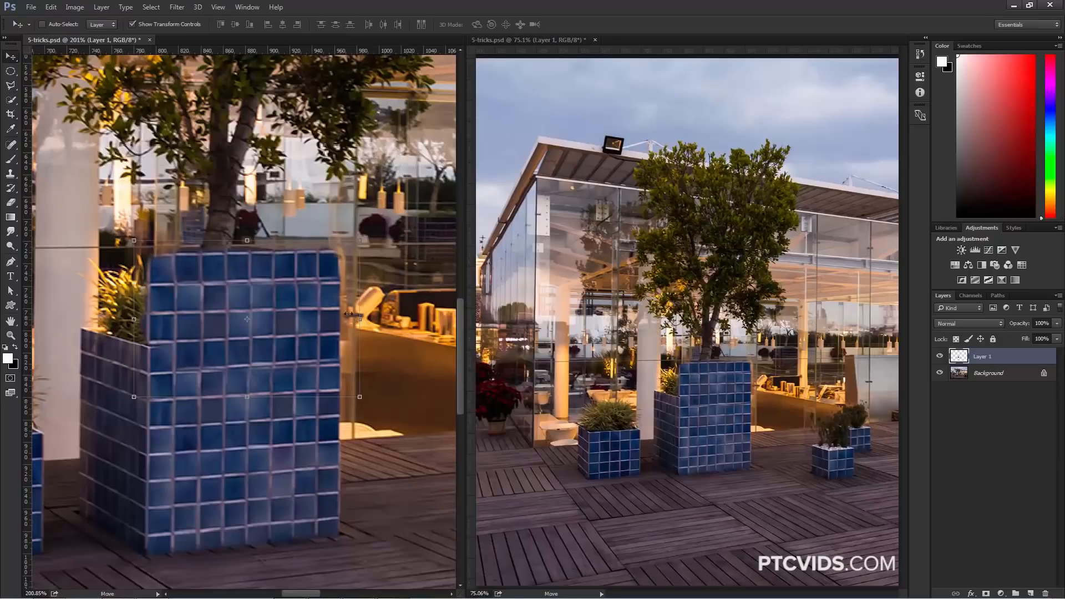
mouse_move(196, 374)
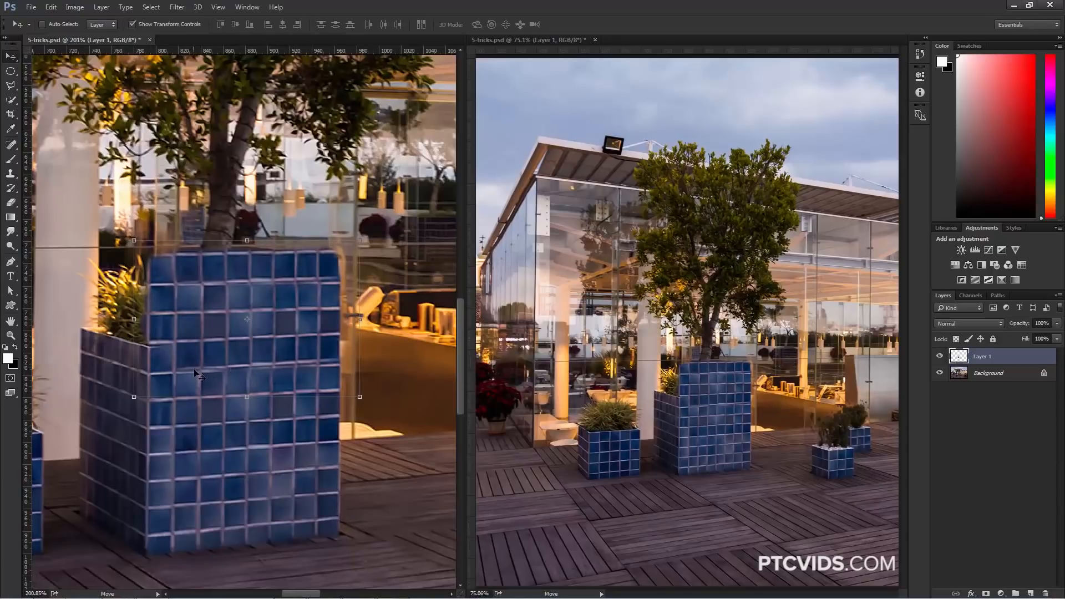
mouse_move(330, 387)
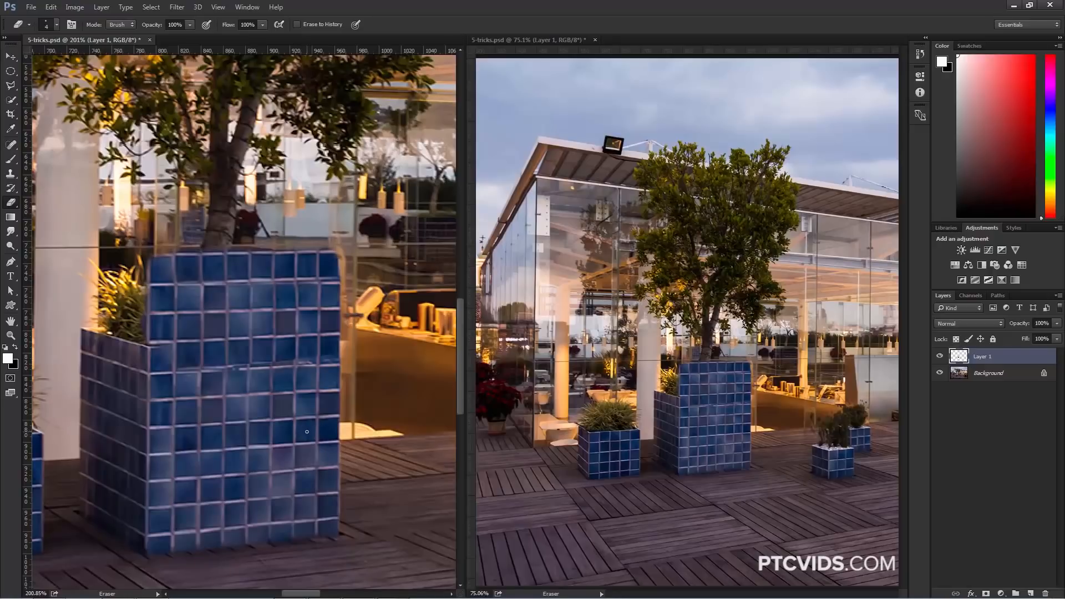
mouse_move(326, 323)
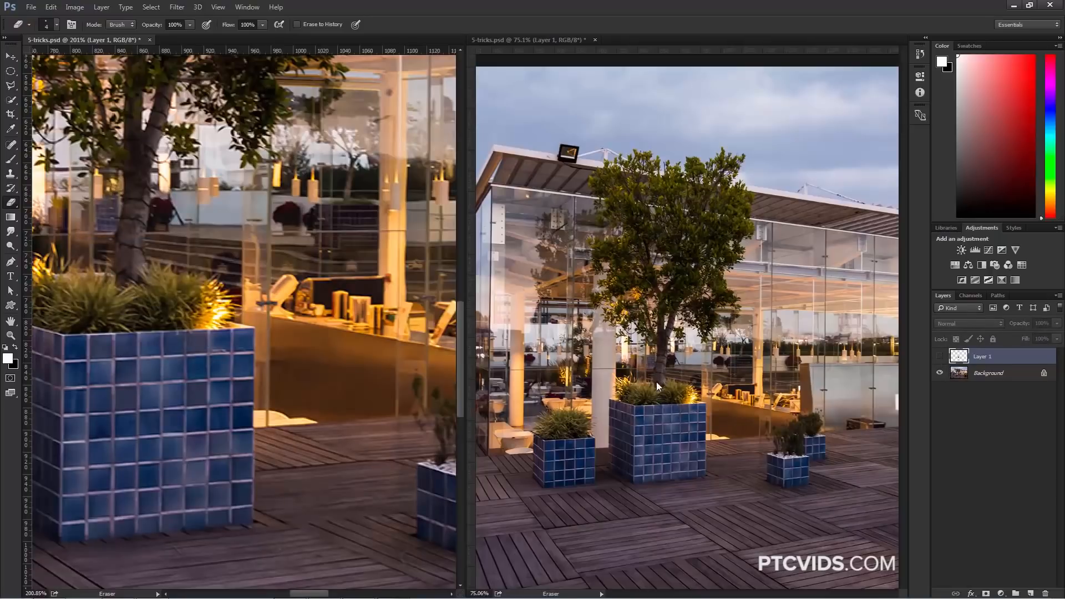
mouse_move(943, 449)
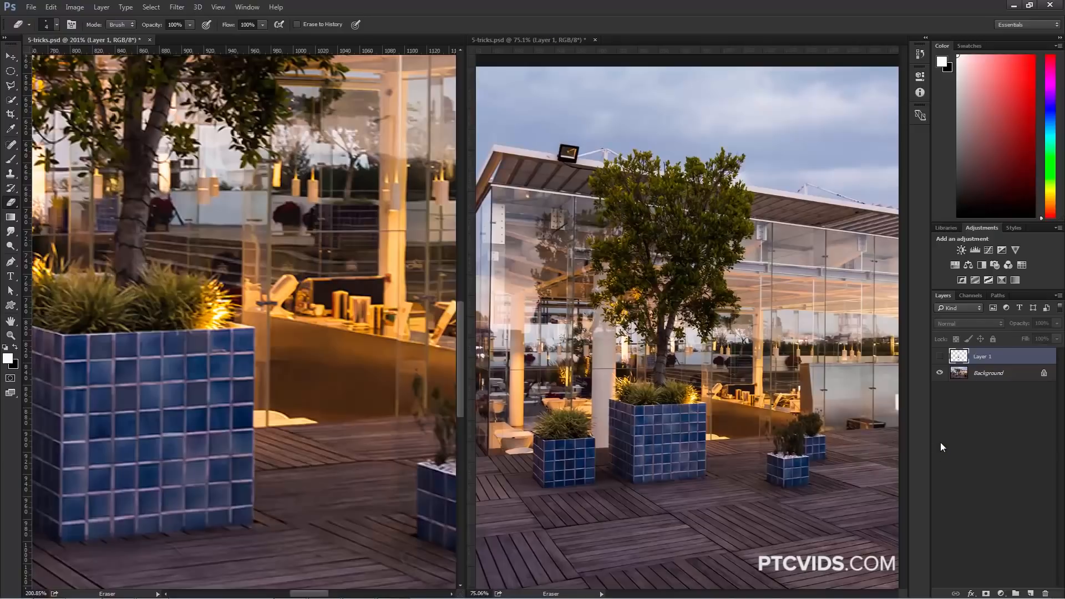
mouse_move(858, 372)
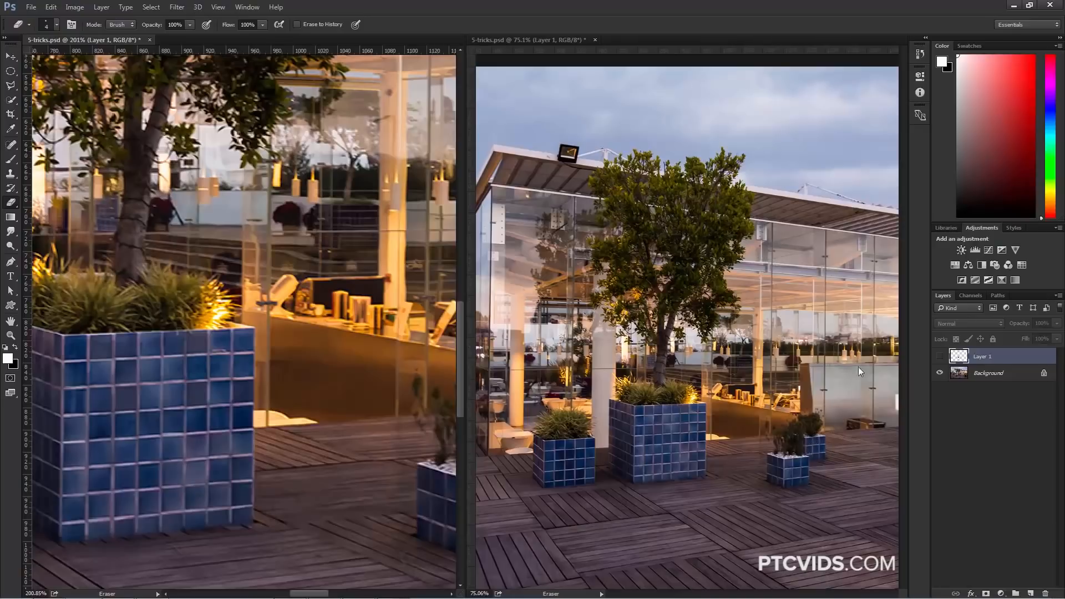